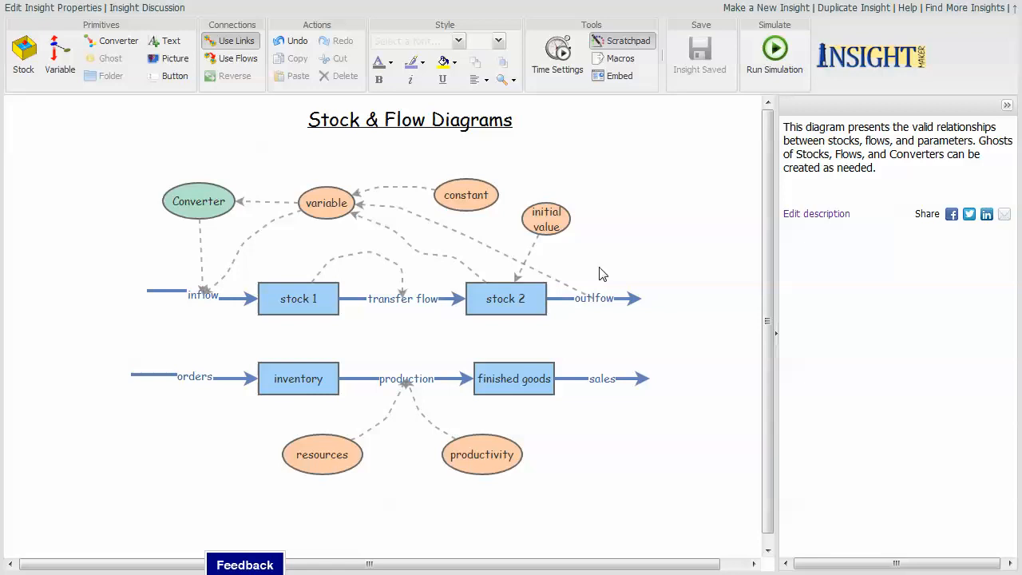
mouse_move(303, 271)
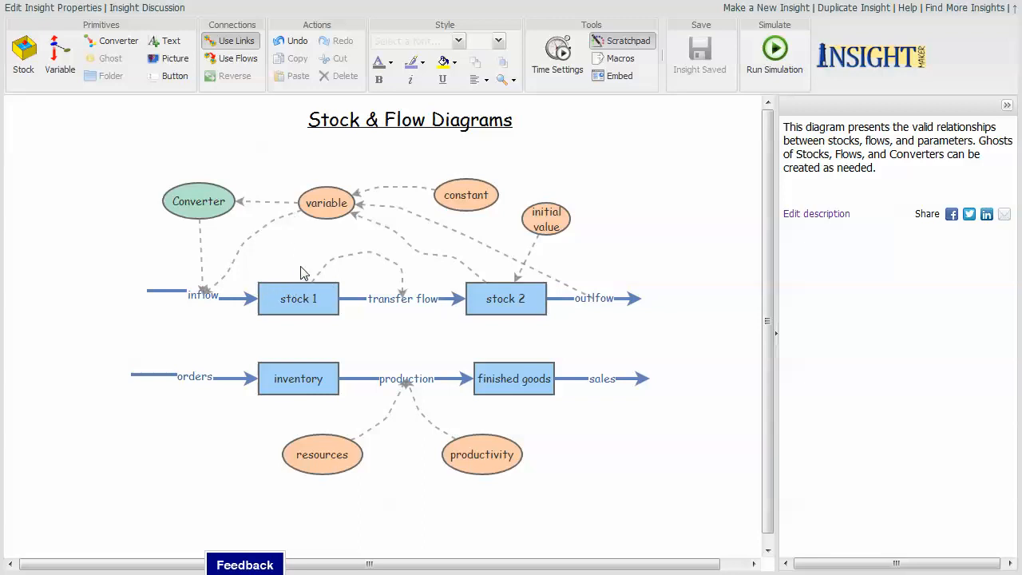
mouse_move(236, 41)
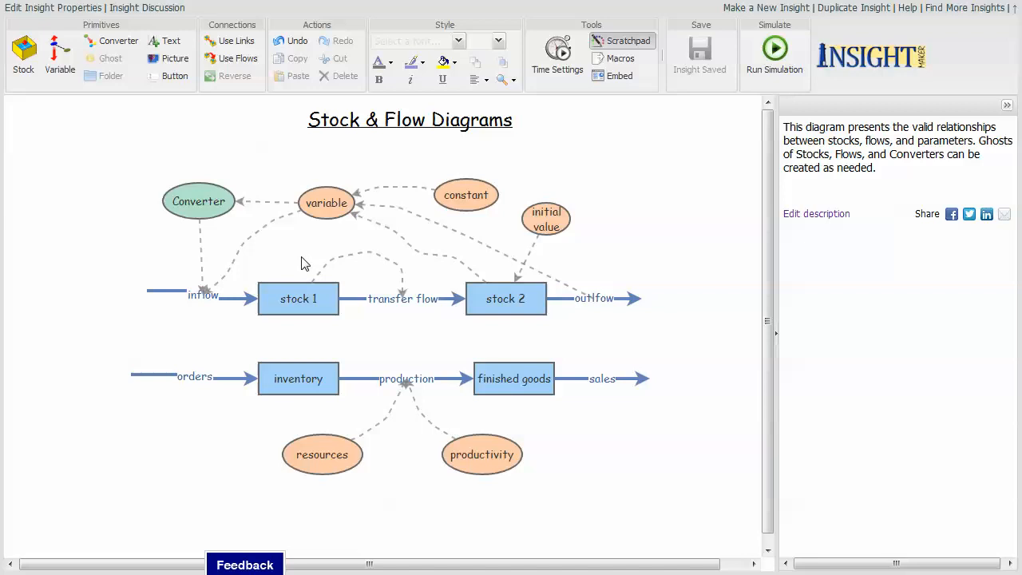
mouse_move(297, 338)
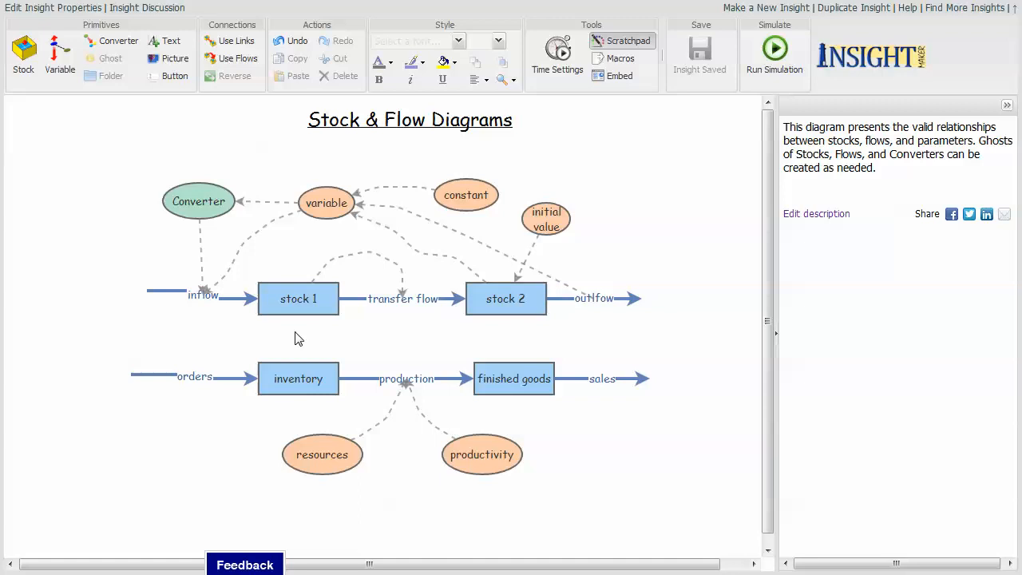
mouse_move(415, 134)
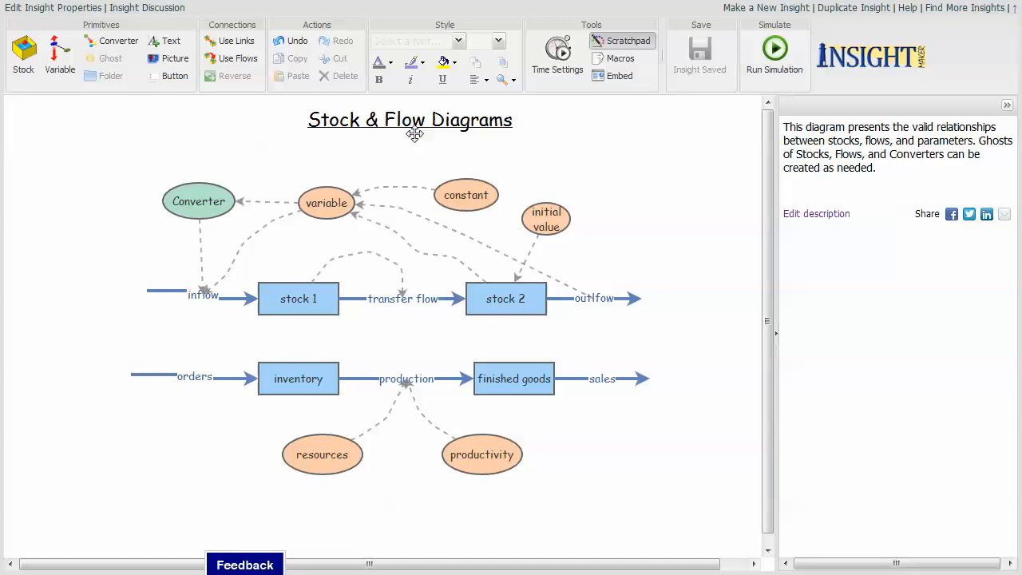
mouse_move(205, 312)
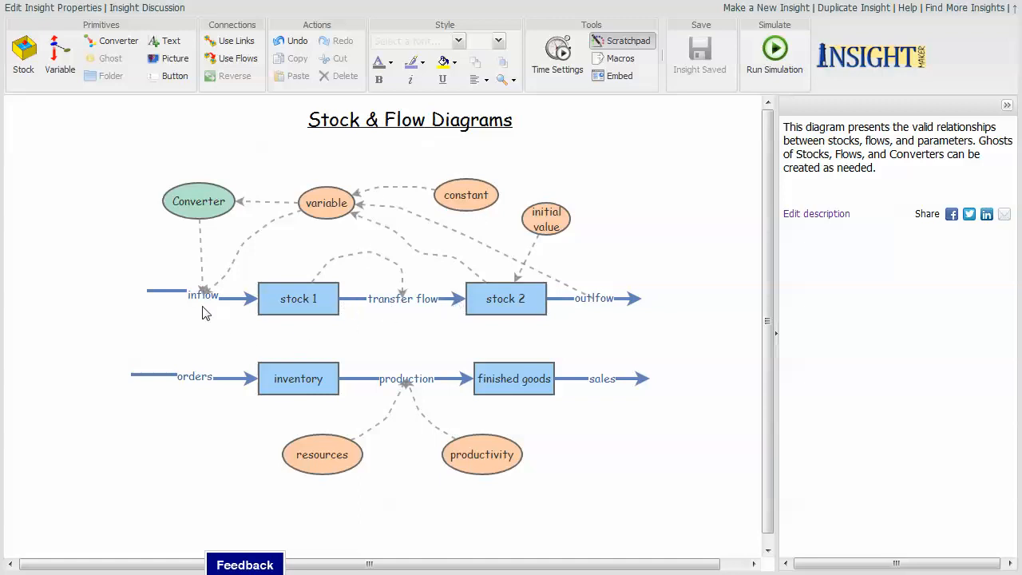
mouse_move(407, 335)
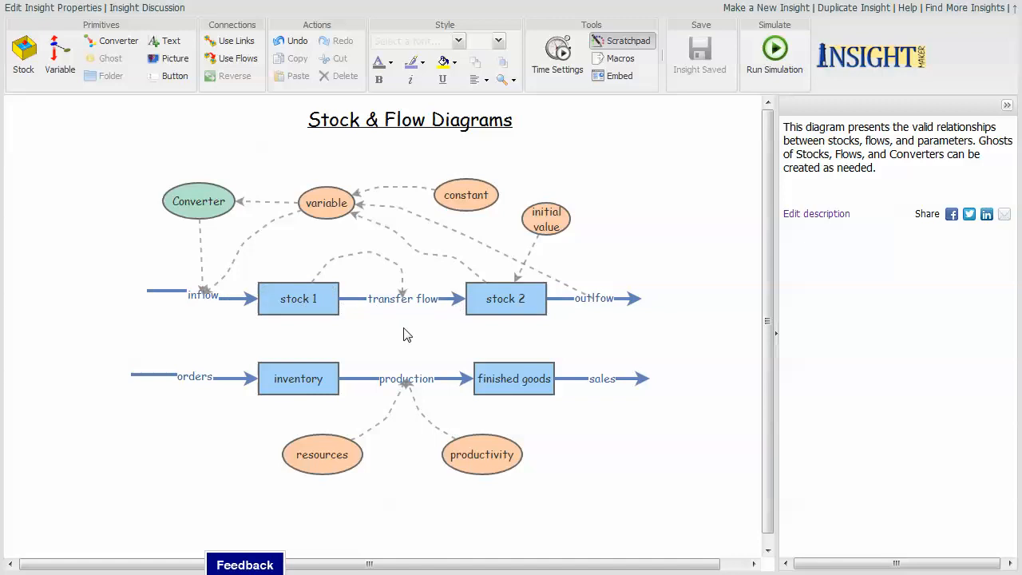
mouse_move(649, 181)
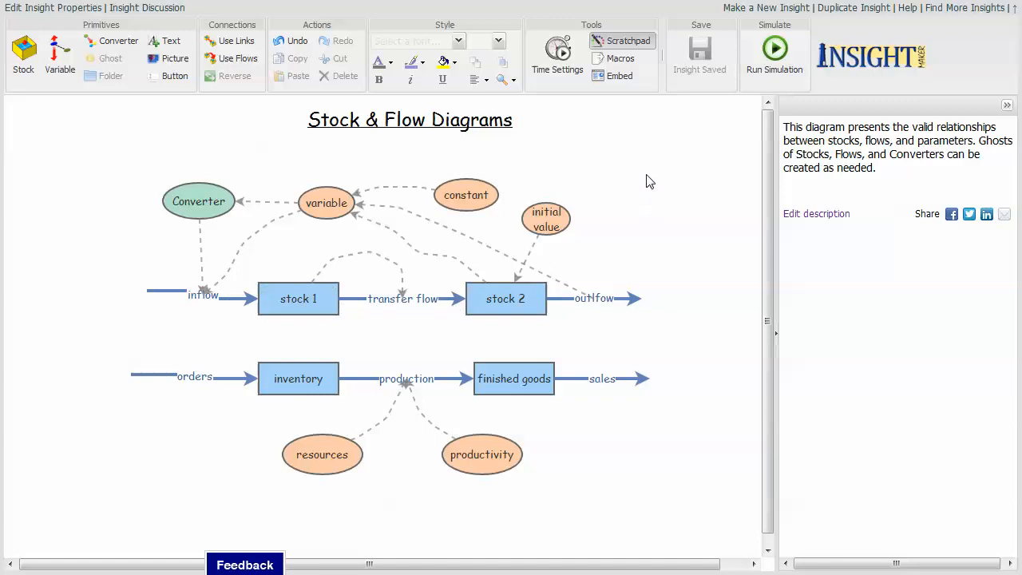
mouse_move(640, 226)
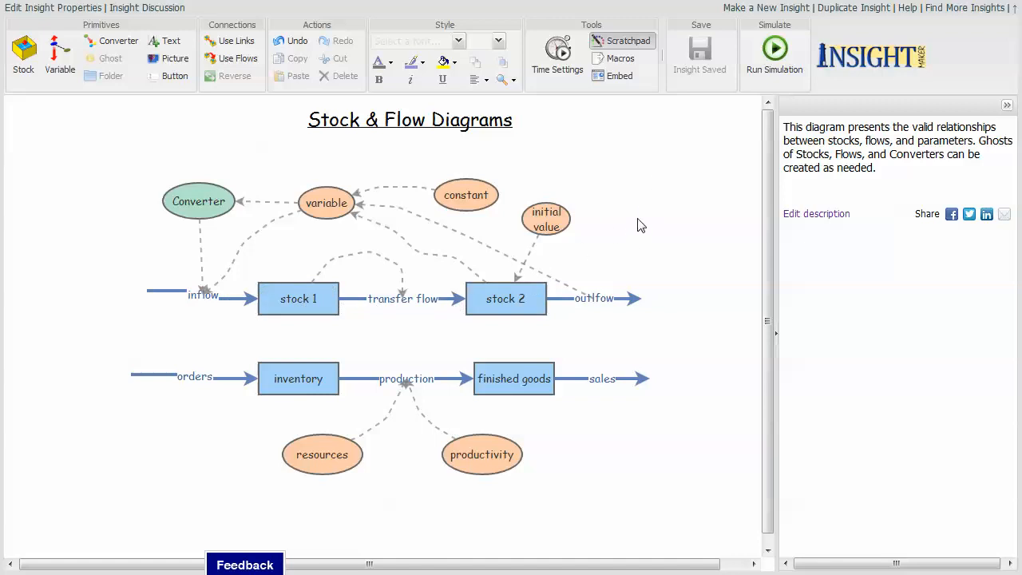
mouse_move(629, 242)
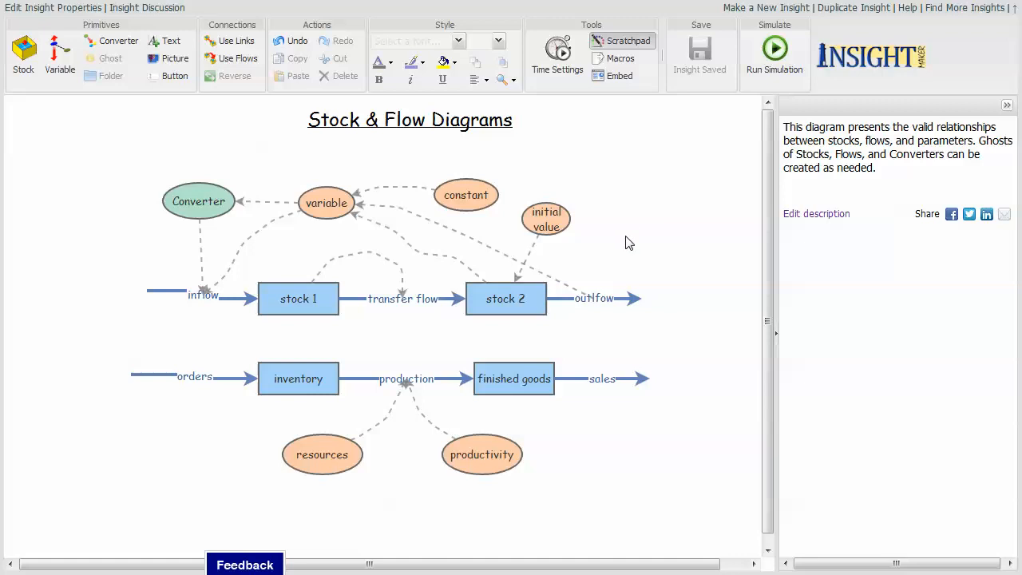
mouse_move(669, 249)
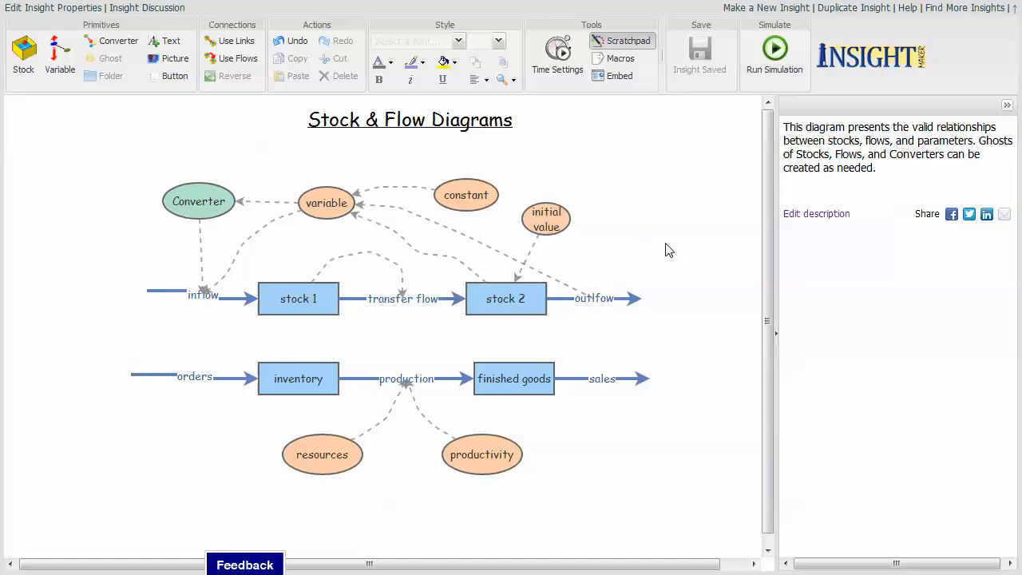
mouse_move(658, 246)
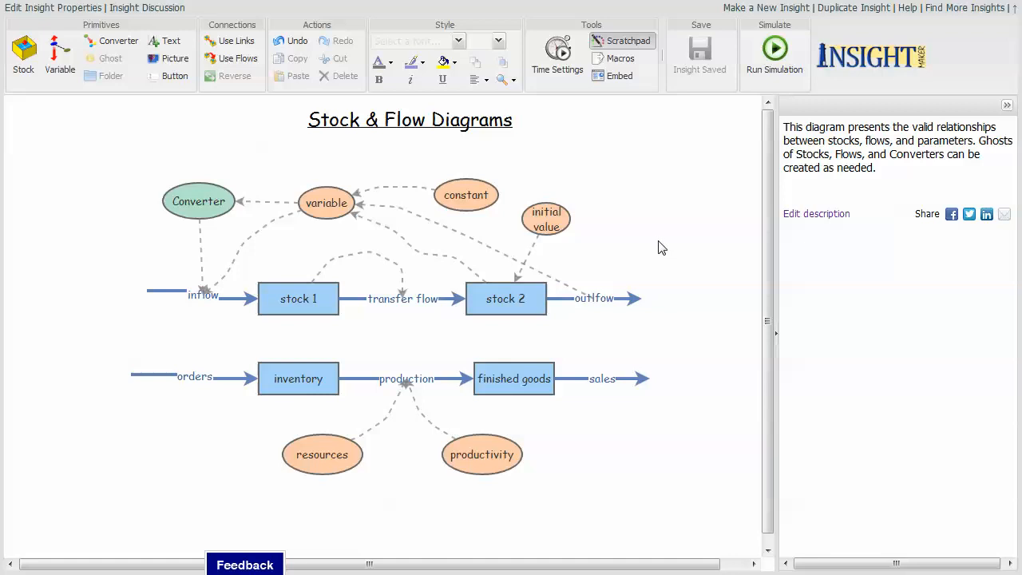
mouse_move(636, 237)
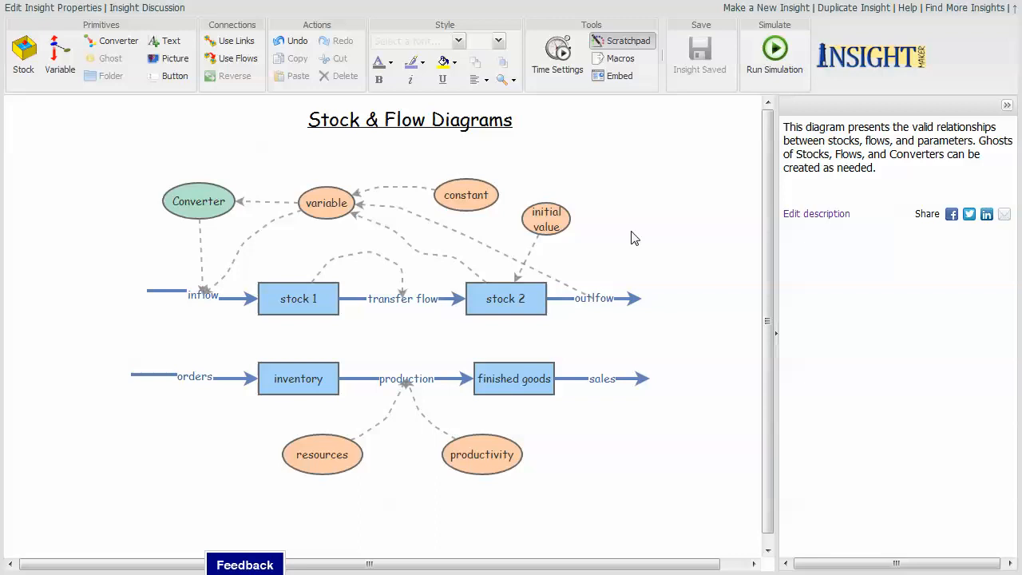
mouse_move(584, 255)
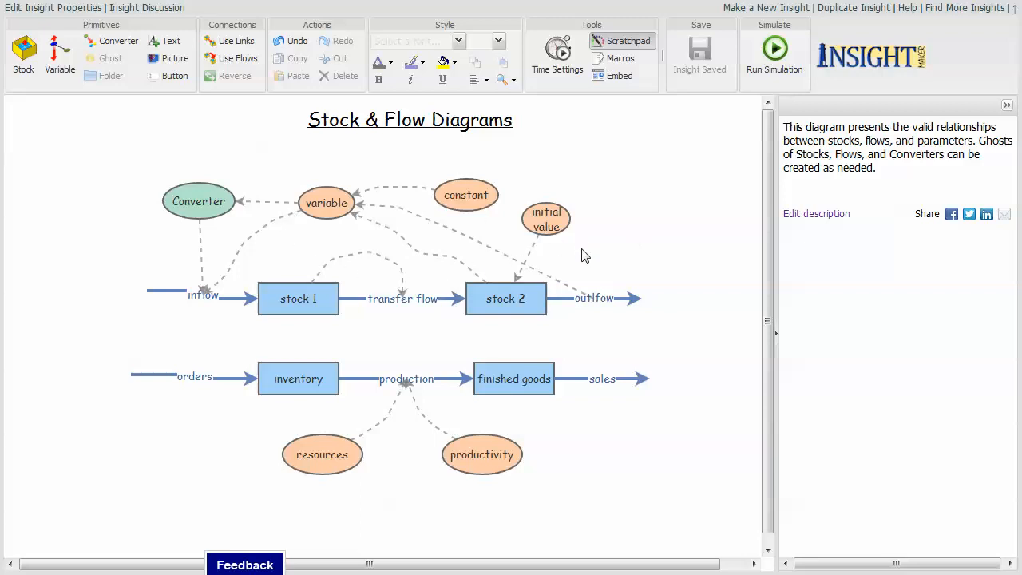
mouse_move(647, 248)
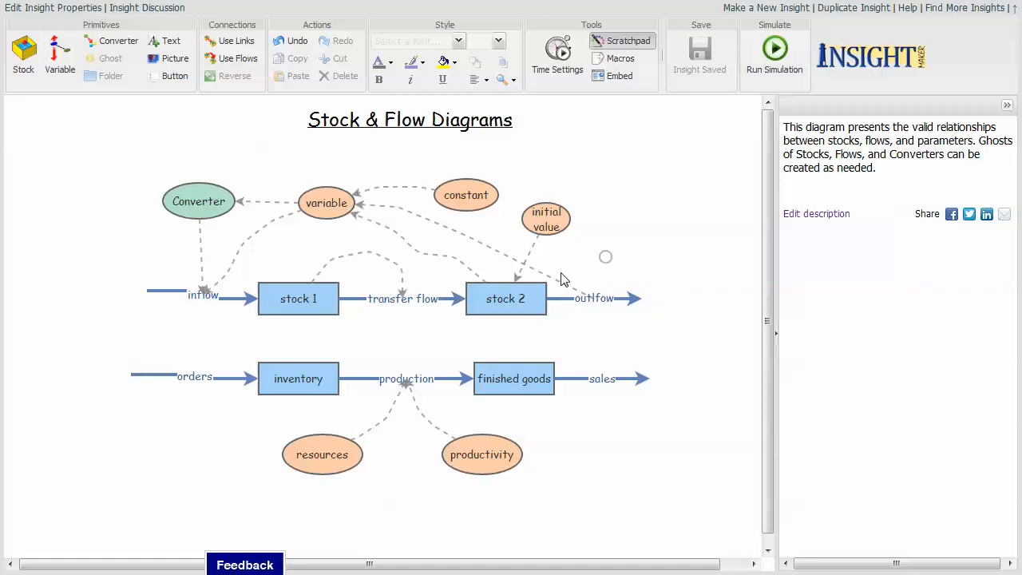
mouse_move(487, 281)
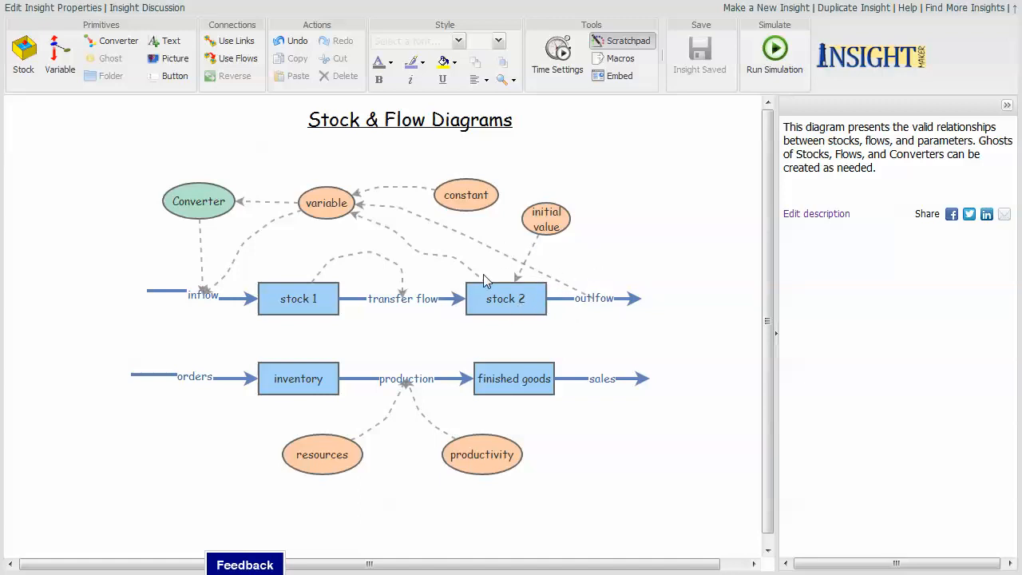
mouse_move(613, 254)
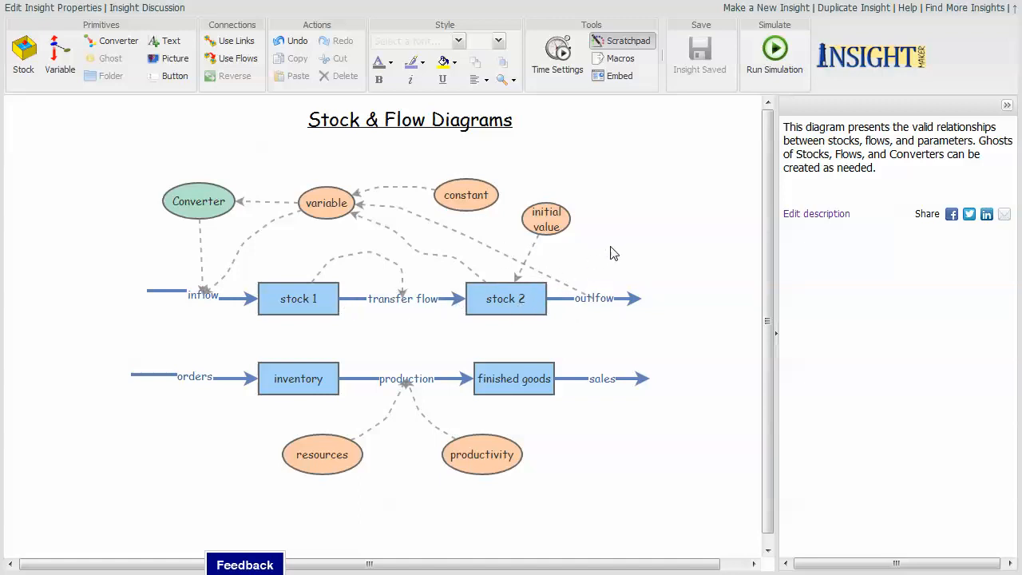
mouse_move(616, 246)
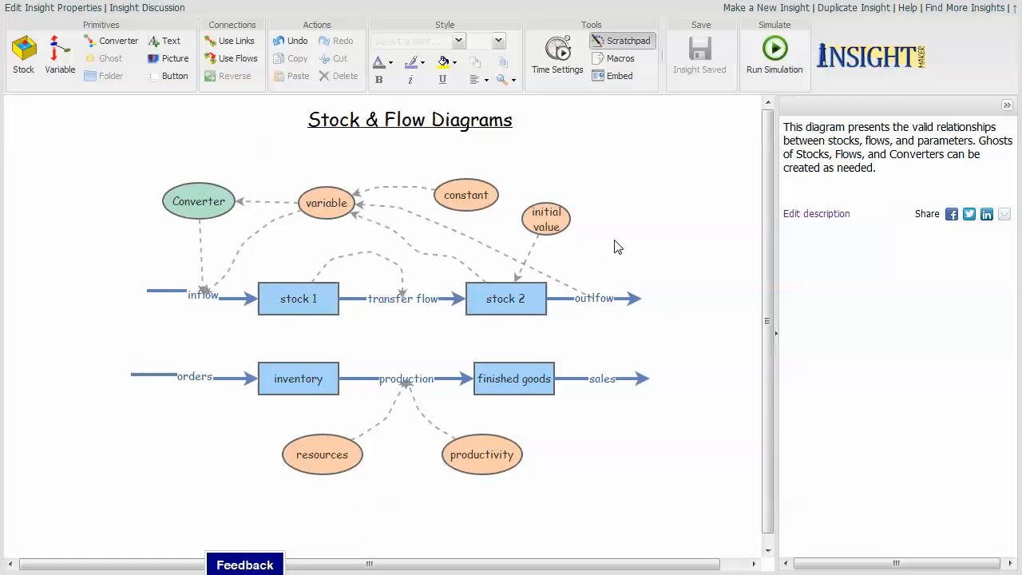
mouse_move(613, 254)
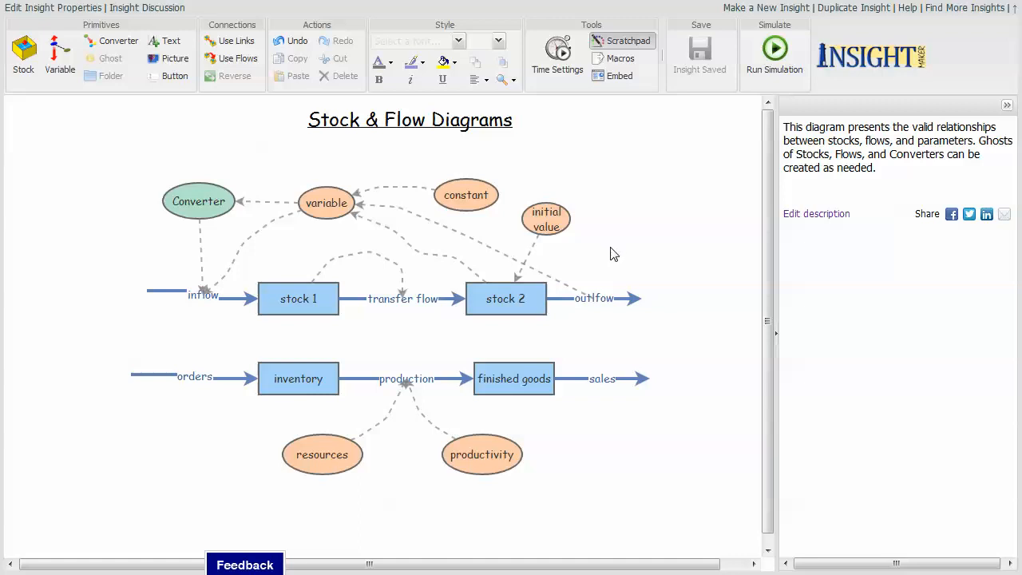
mouse_move(605, 268)
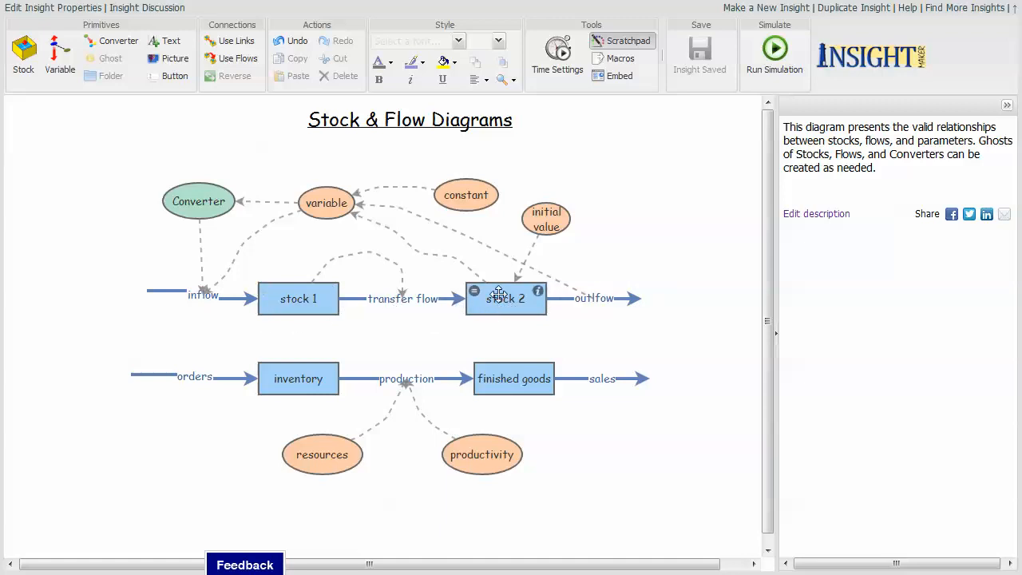
- Review the Converter's data table (inputs 0–3 to outputs 0, 1, 4, 9) and cancel without changes
left_click(661, 329)
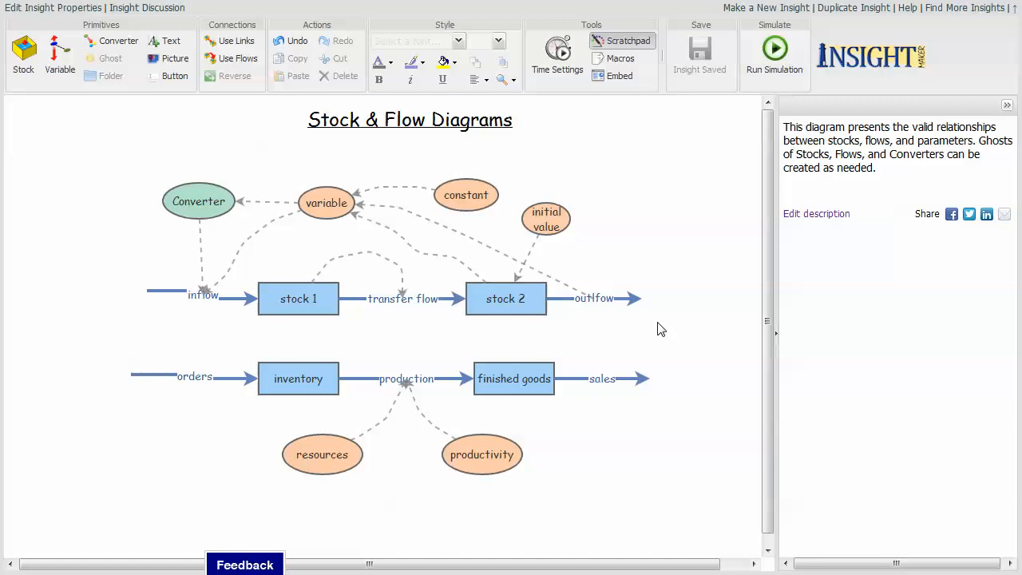
mouse_move(635, 329)
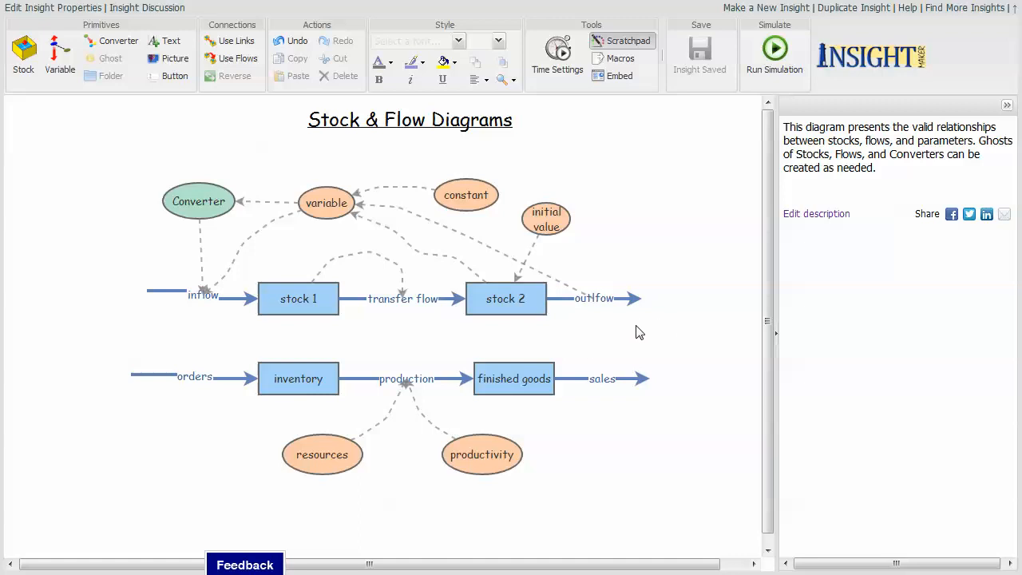
mouse_move(667, 298)
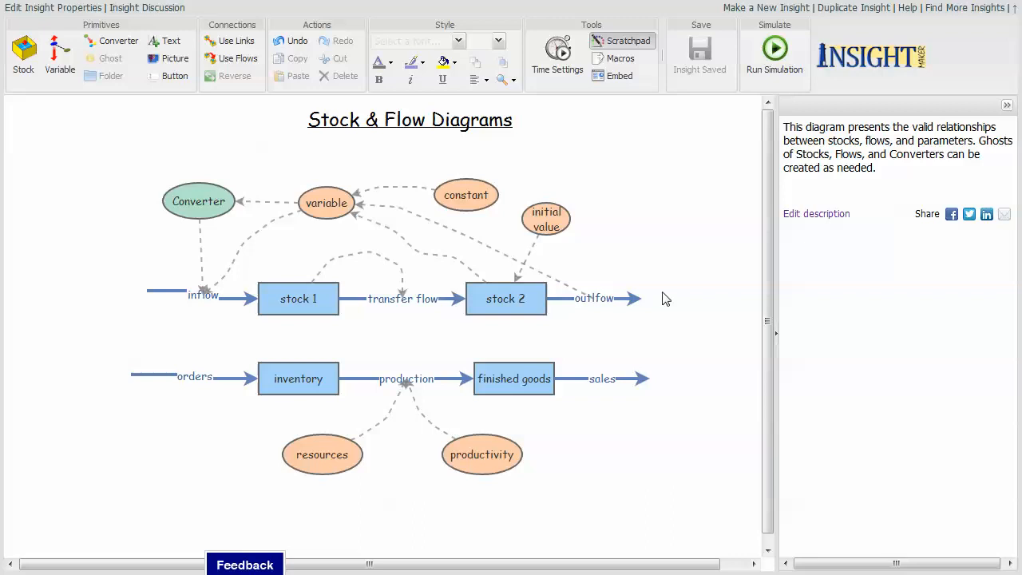
mouse_move(638, 299)
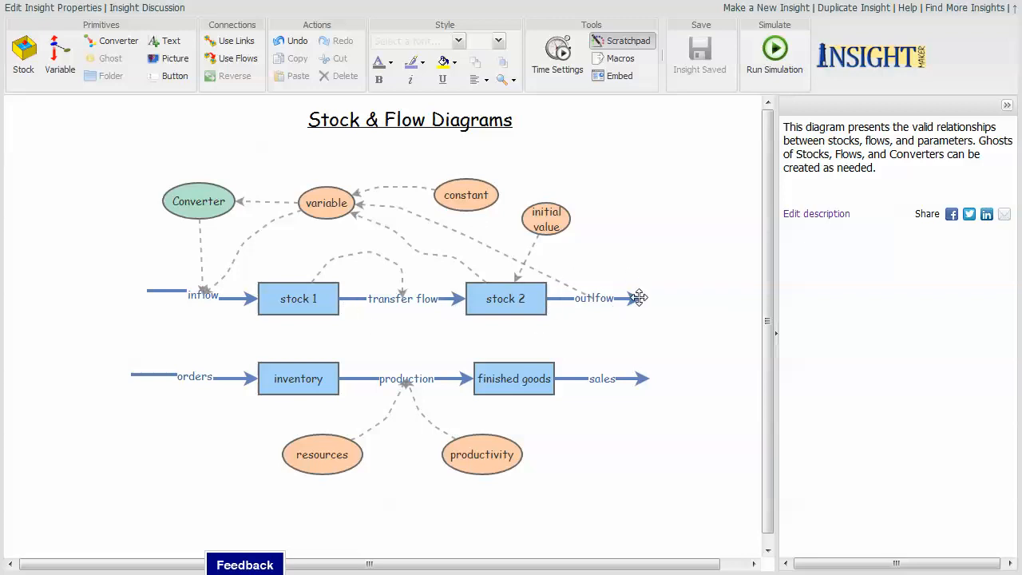
mouse_move(677, 310)
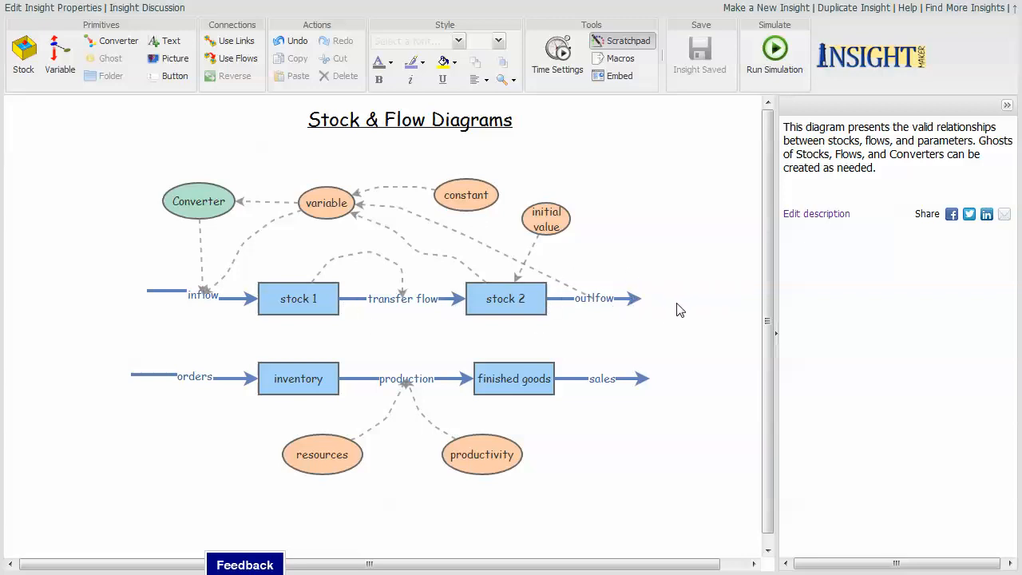
mouse_move(673, 318)
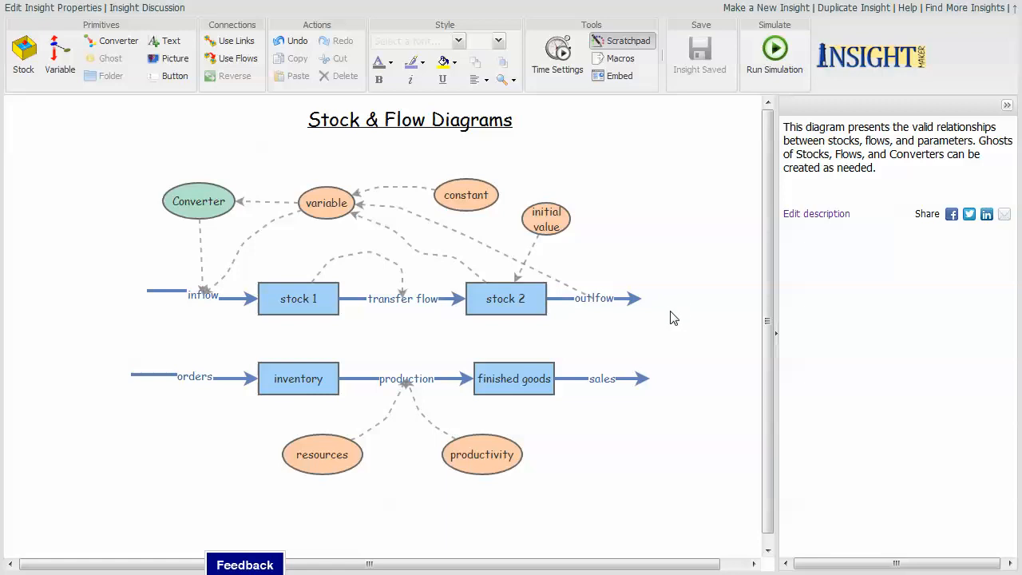
mouse_move(667, 316)
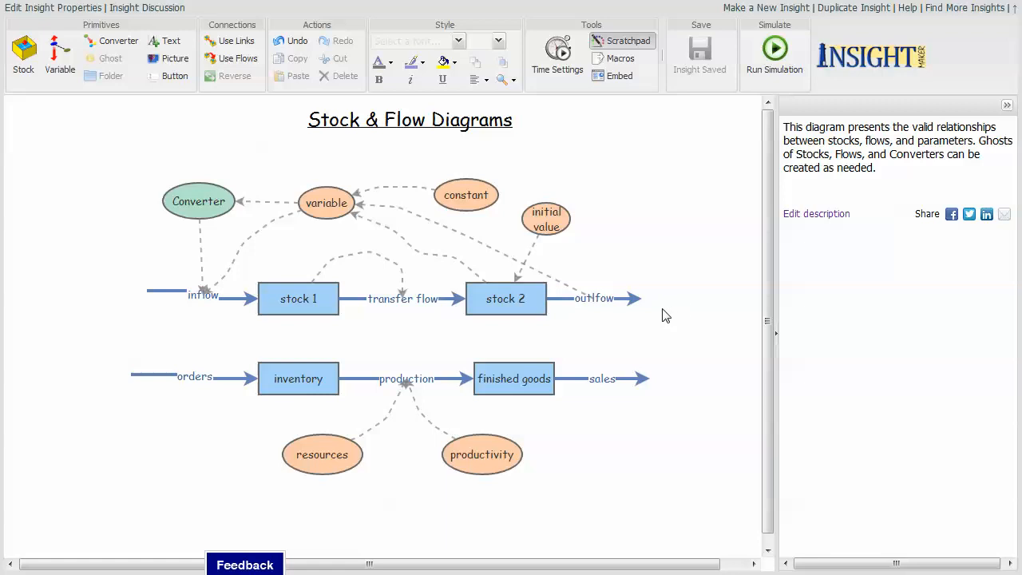
mouse_move(674, 316)
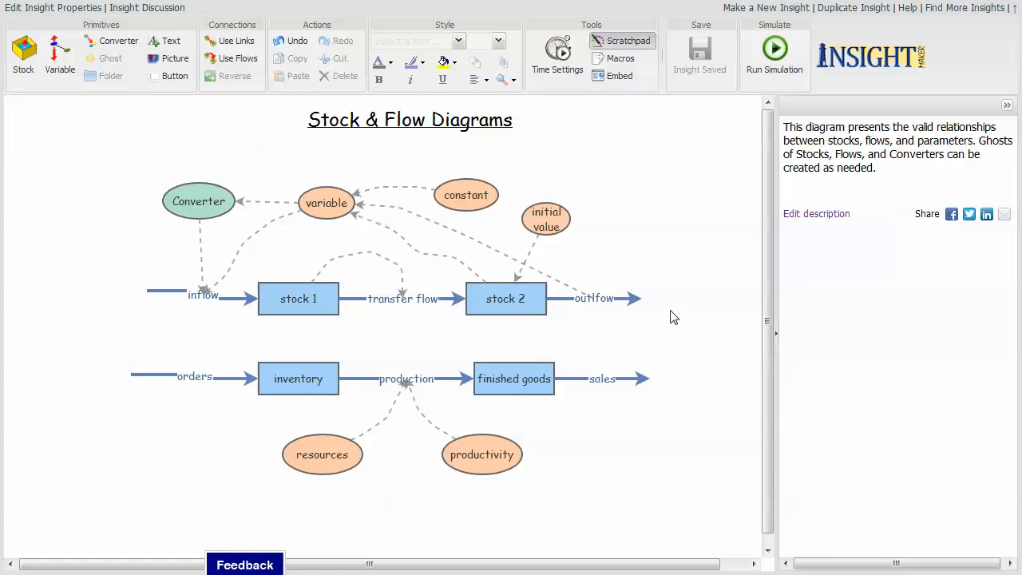
mouse_move(683, 298)
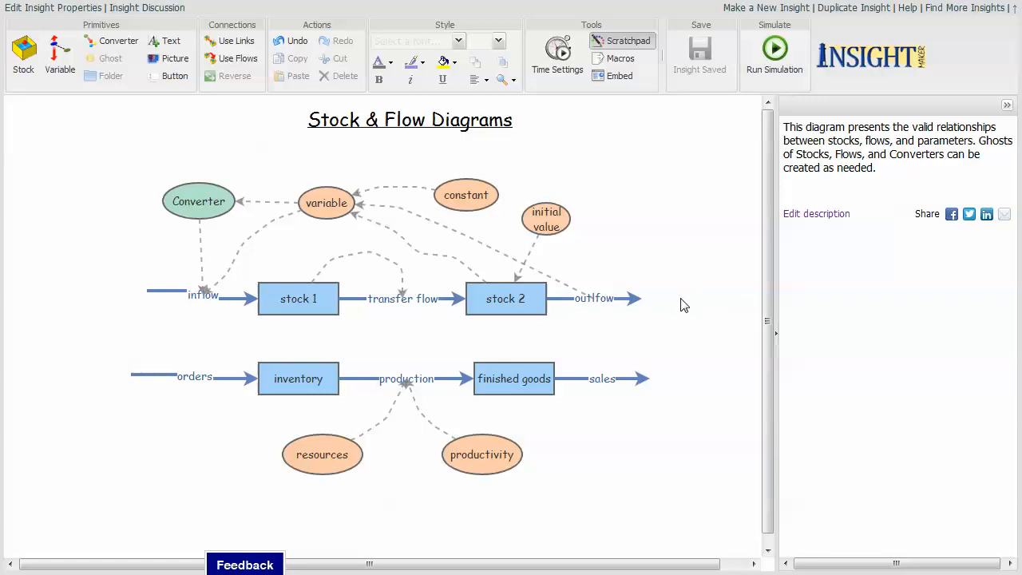
mouse_move(668, 310)
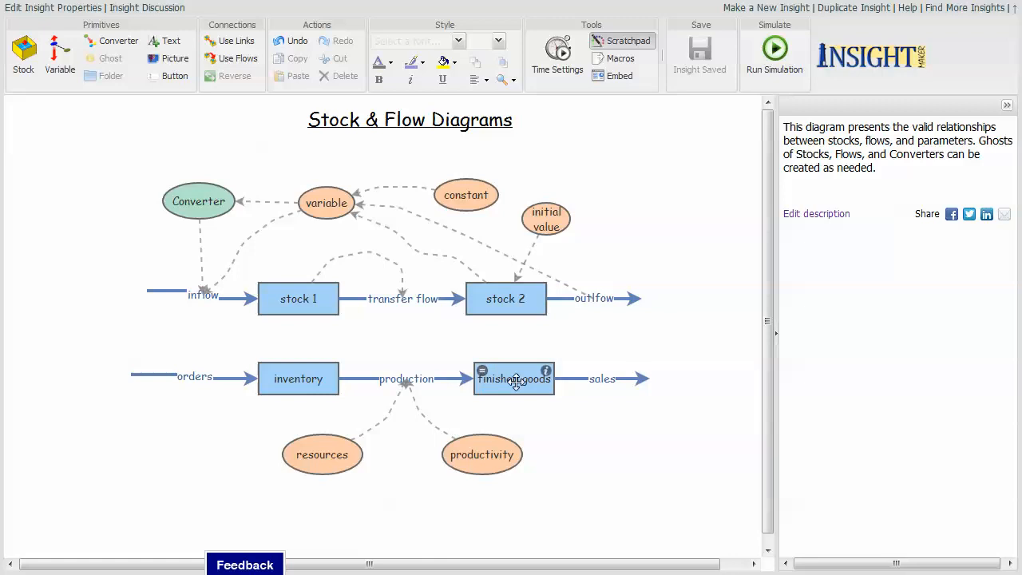
left_click(559, 428)
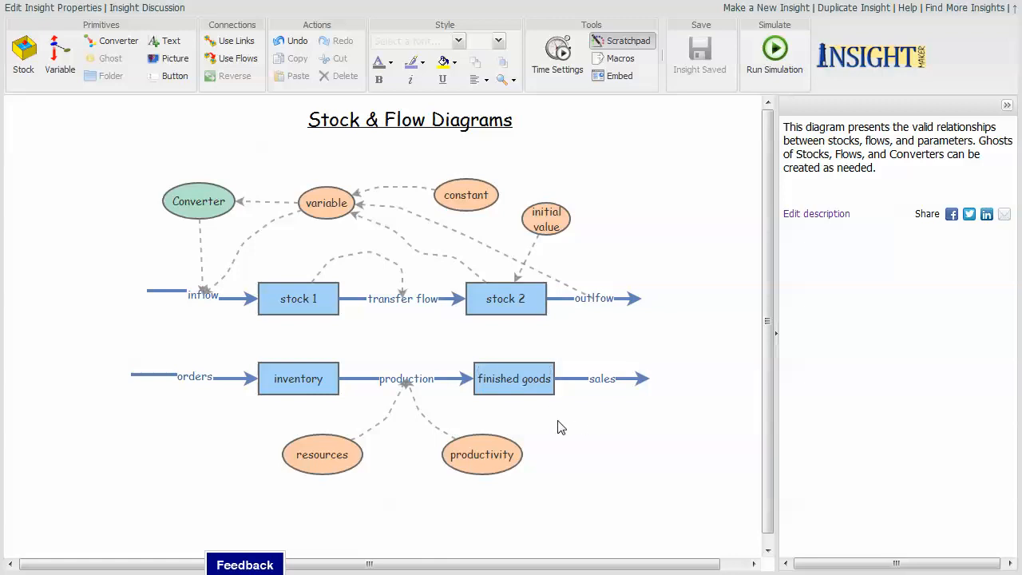
left_click(514, 378)
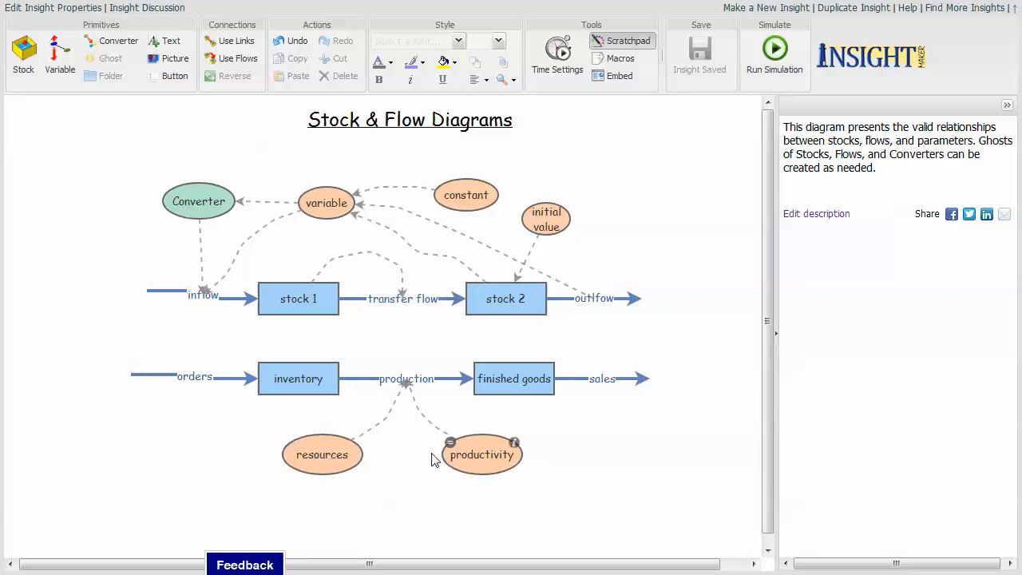
mouse_move(447, 374)
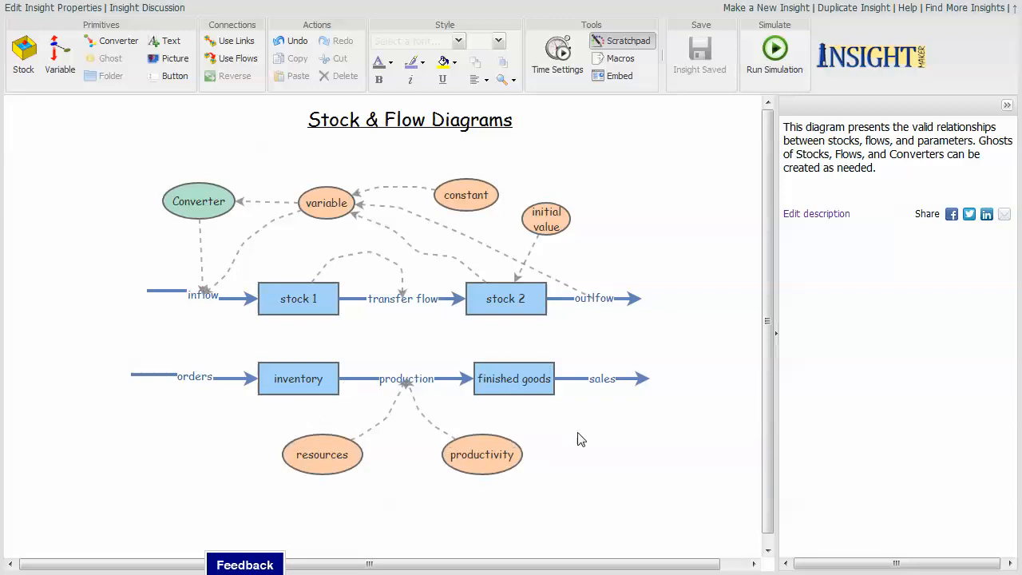
mouse_move(600, 198)
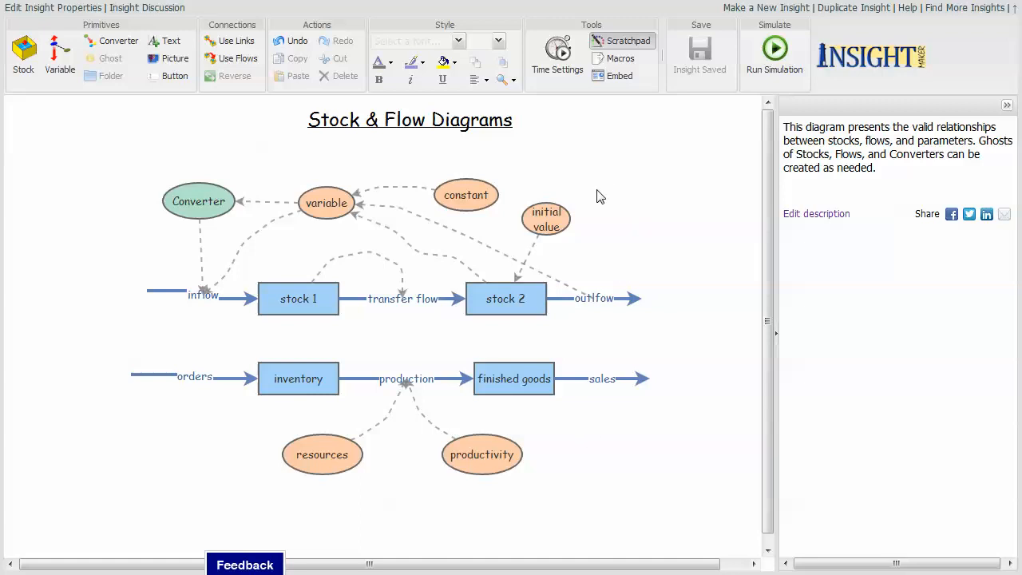
mouse_move(616, 230)
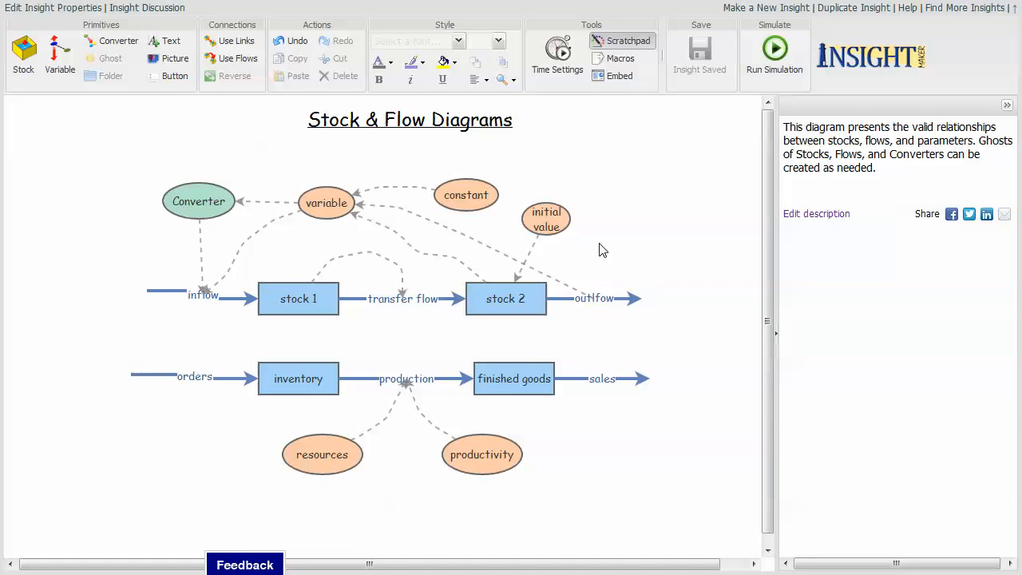
mouse_move(620, 243)
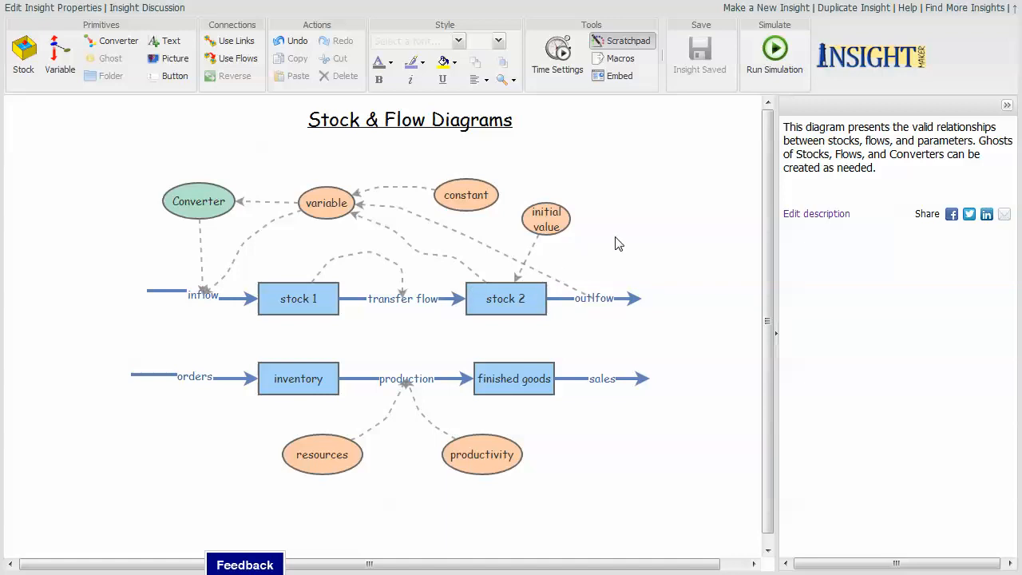
mouse_move(622, 241)
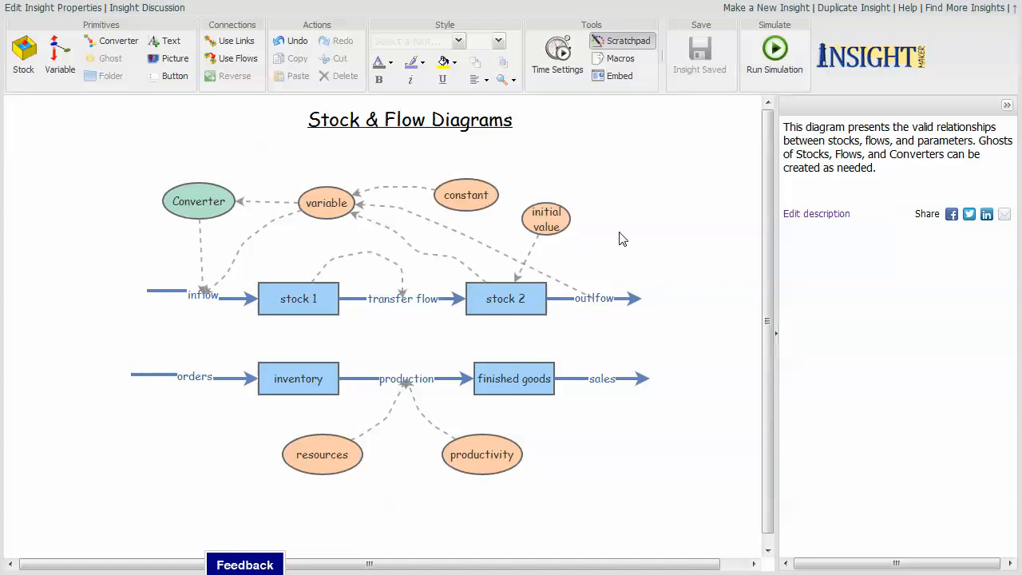
mouse_move(616, 242)
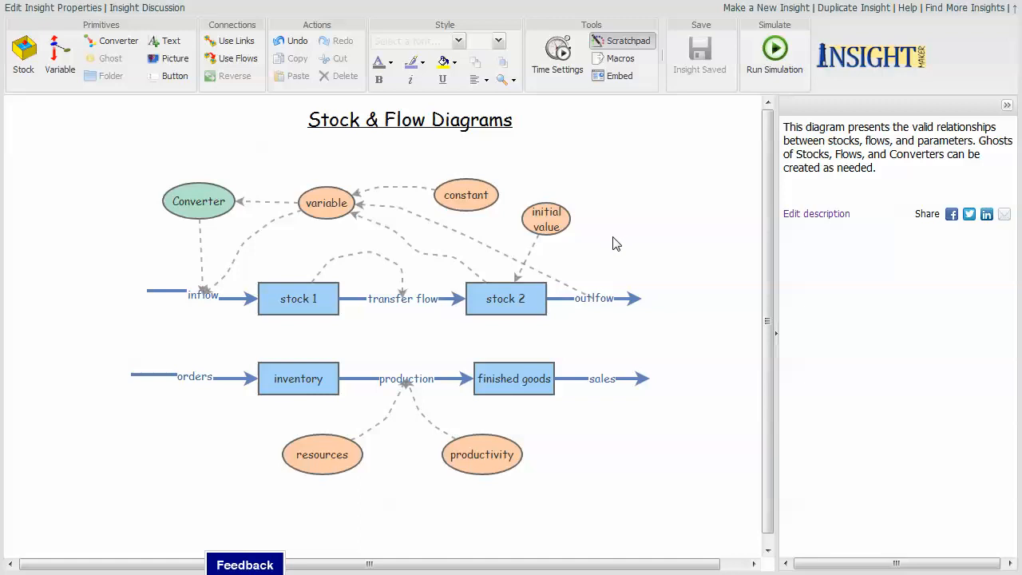
mouse_move(610, 246)
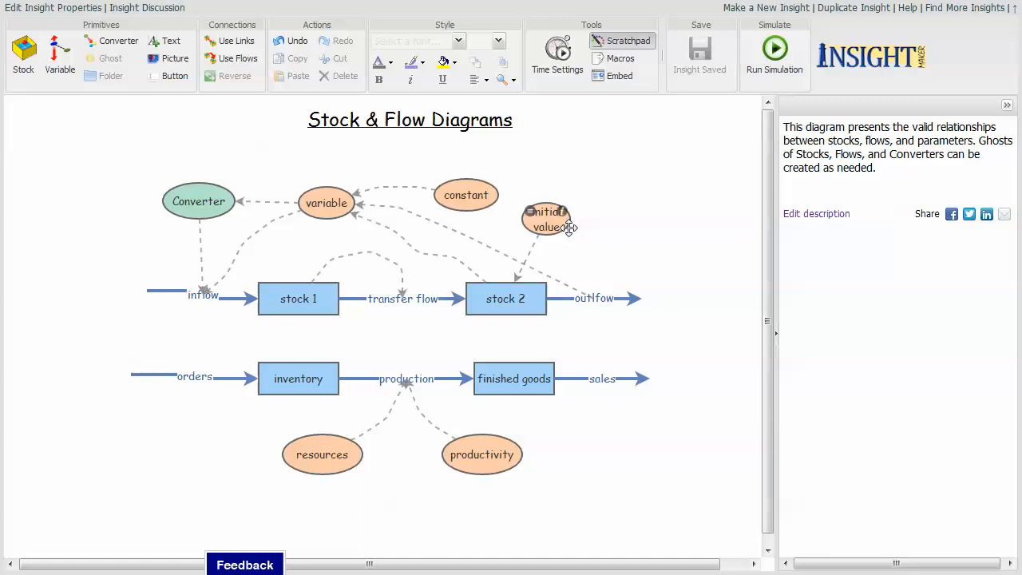
mouse_move(562, 227)
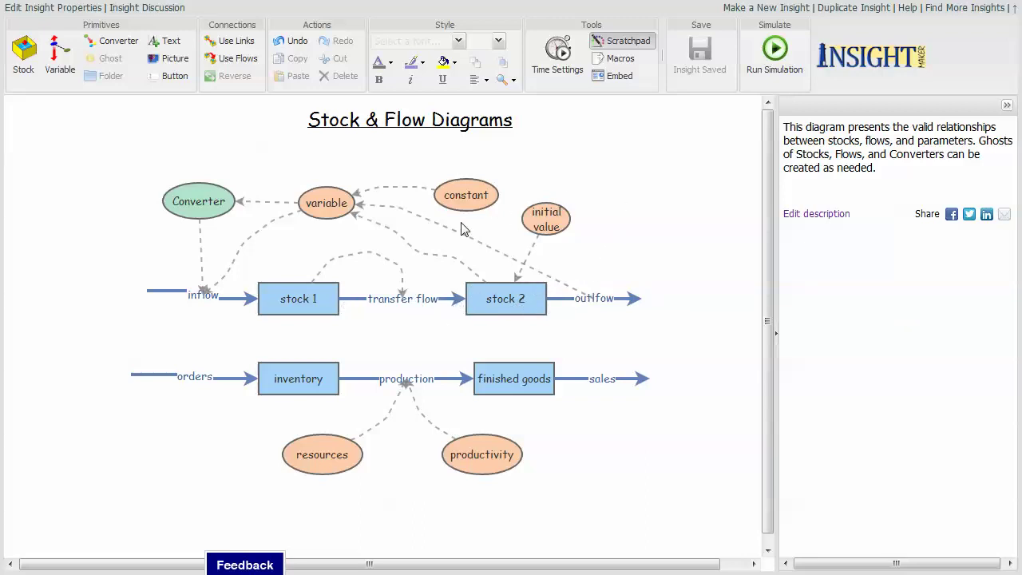
left_click(326, 201)
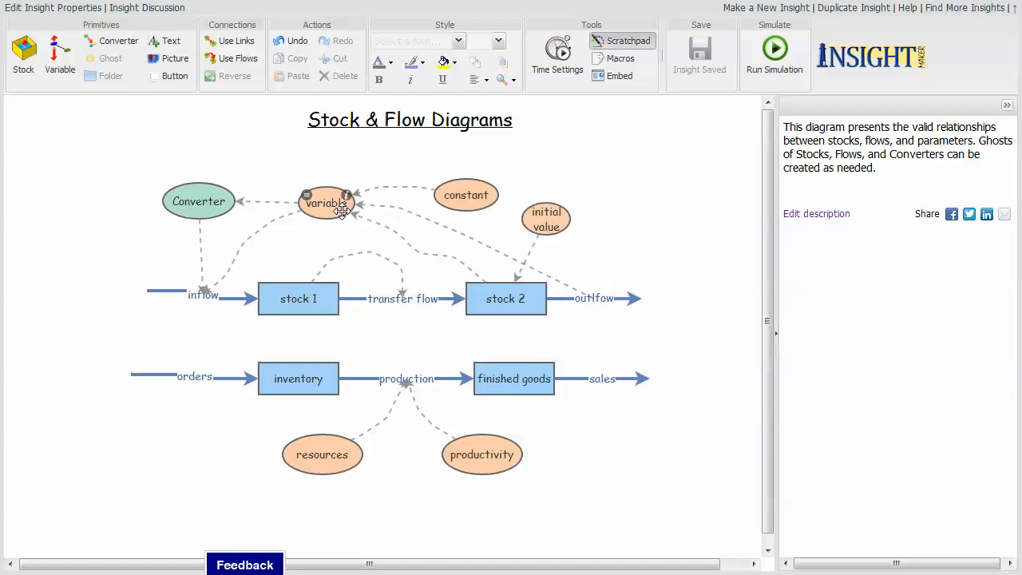
mouse_move(472, 287)
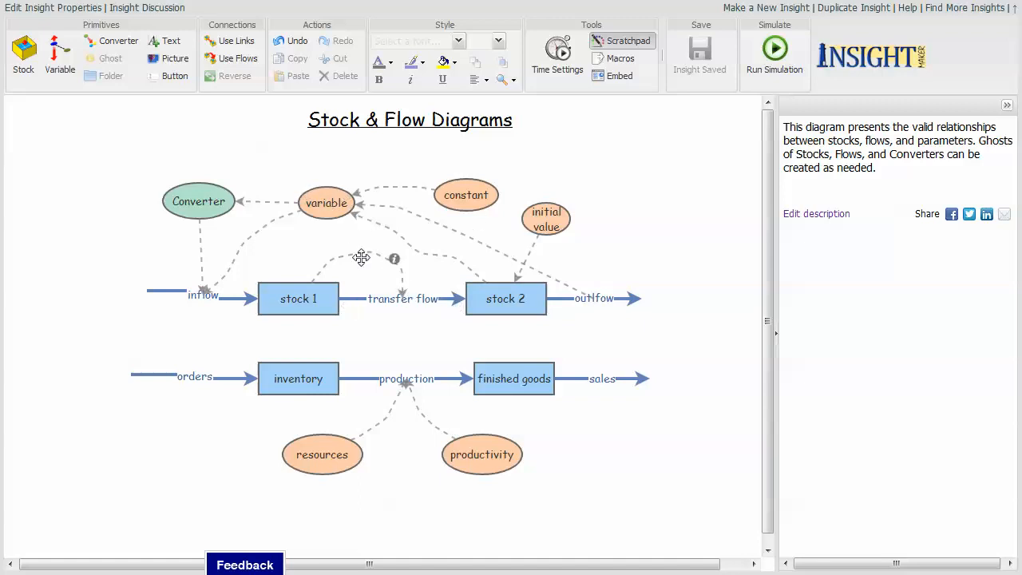
mouse_move(239, 299)
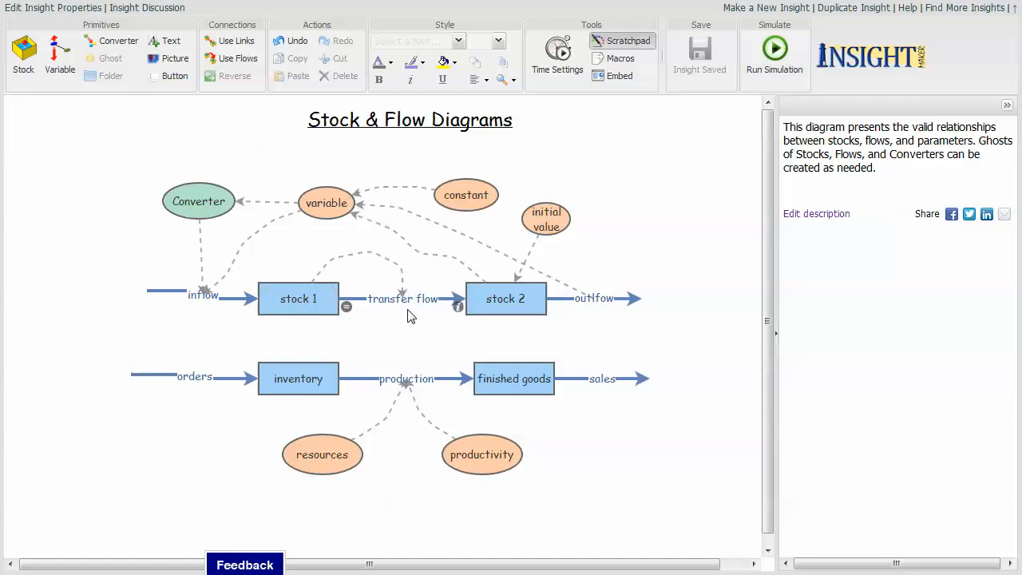
mouse_move(313, 278)
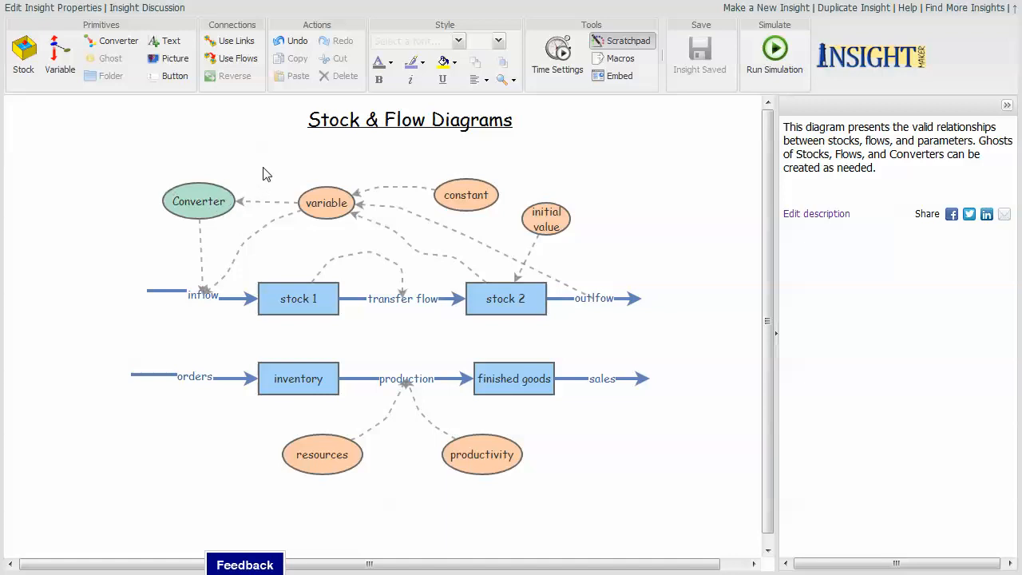
mouse_move(278, 179)
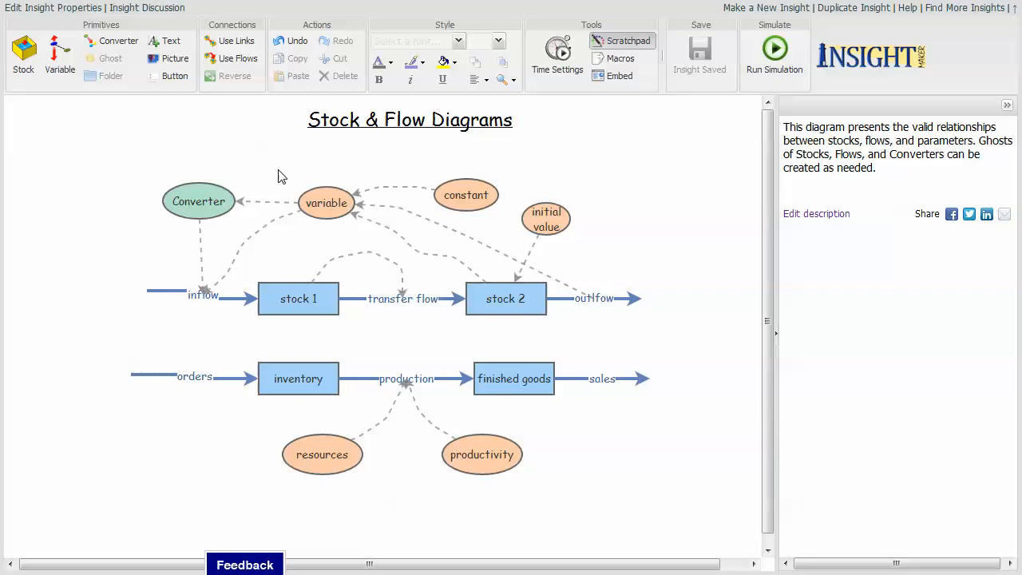
mouse_move(287, 179)
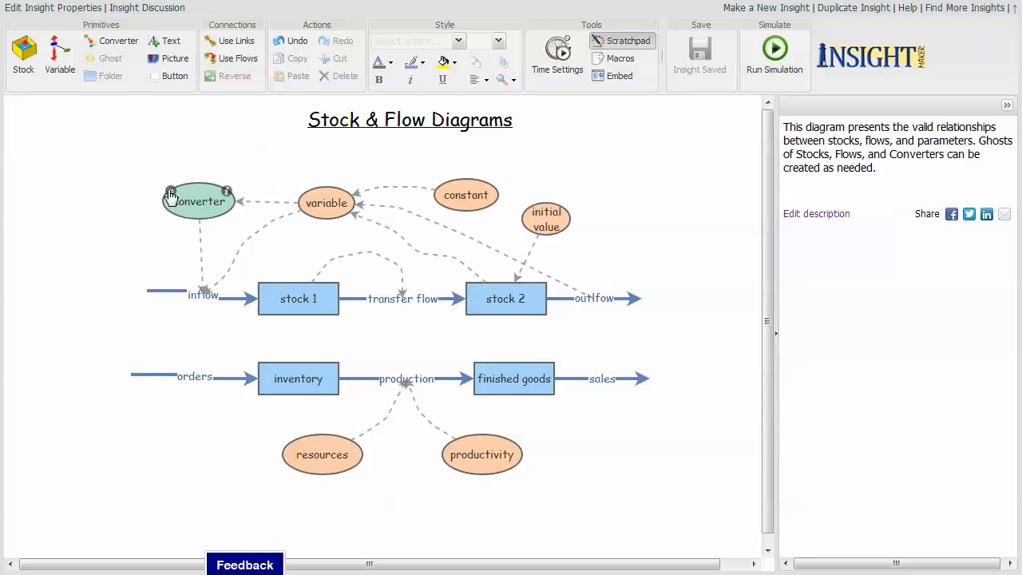
double_click(198, 201)
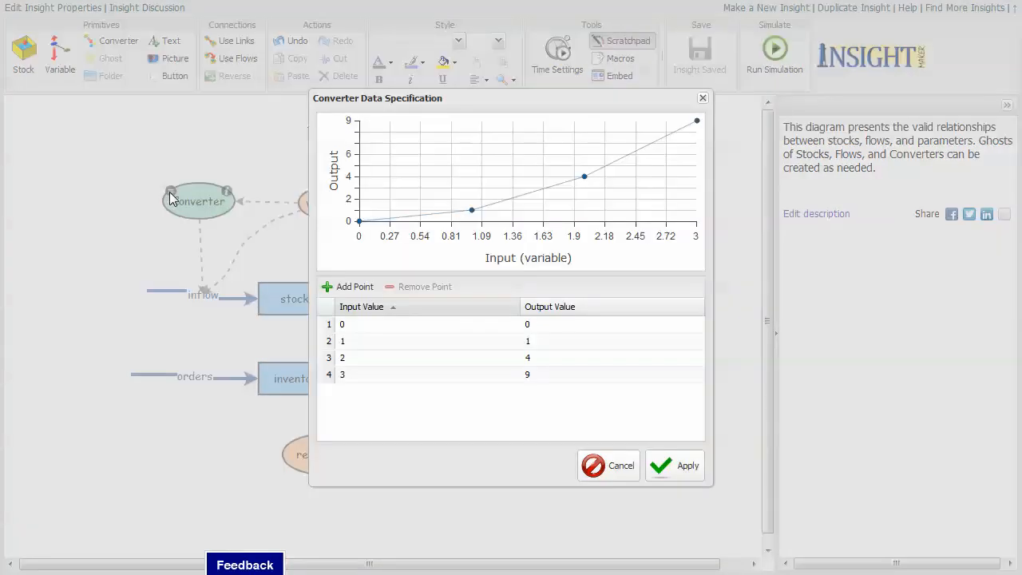
mouse_move(304, 252)
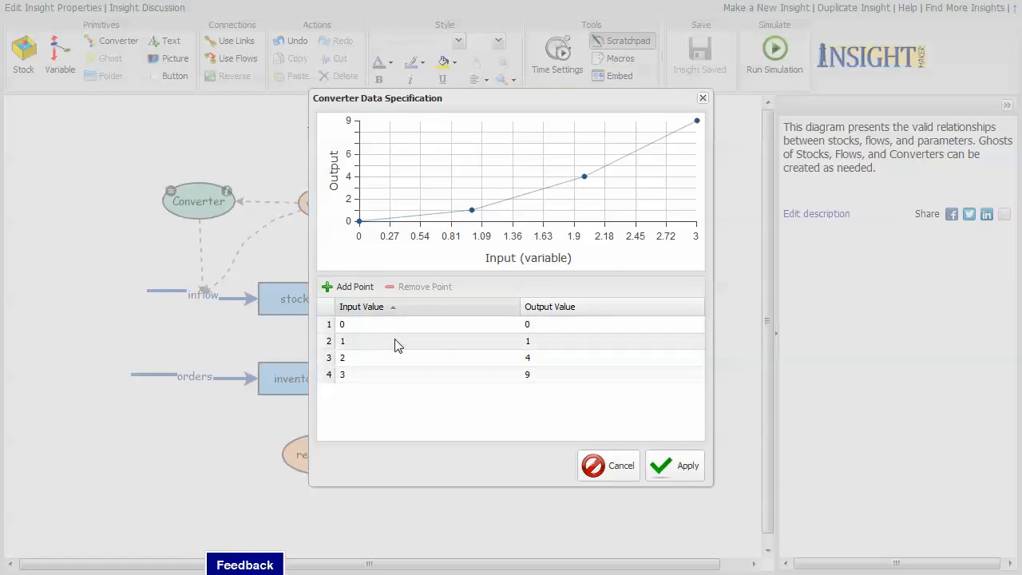
mouse_move(412, 327)
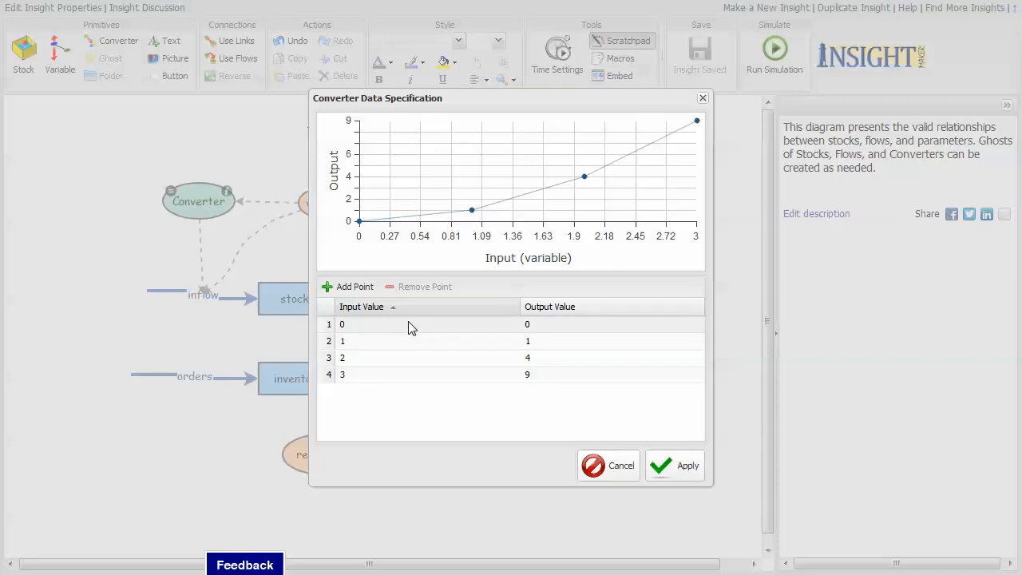
mouse_move(425, 342)
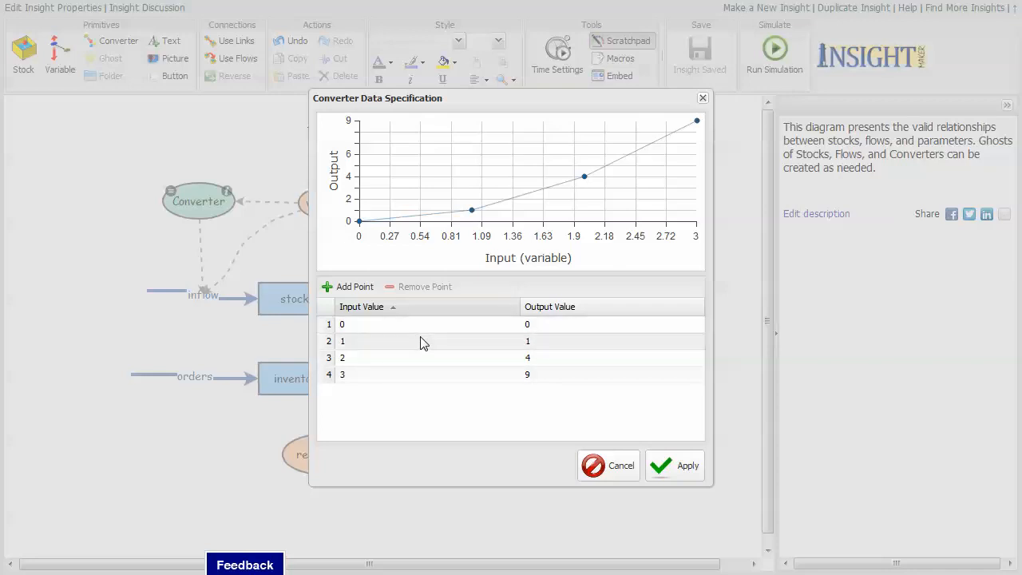
mouse_move(415, 351)
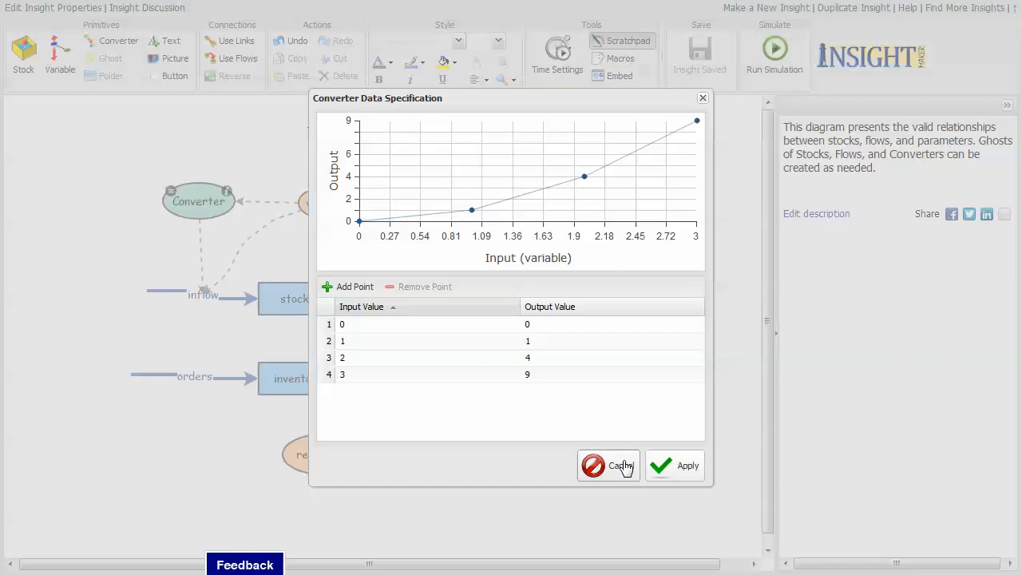
left_click(607, 465)
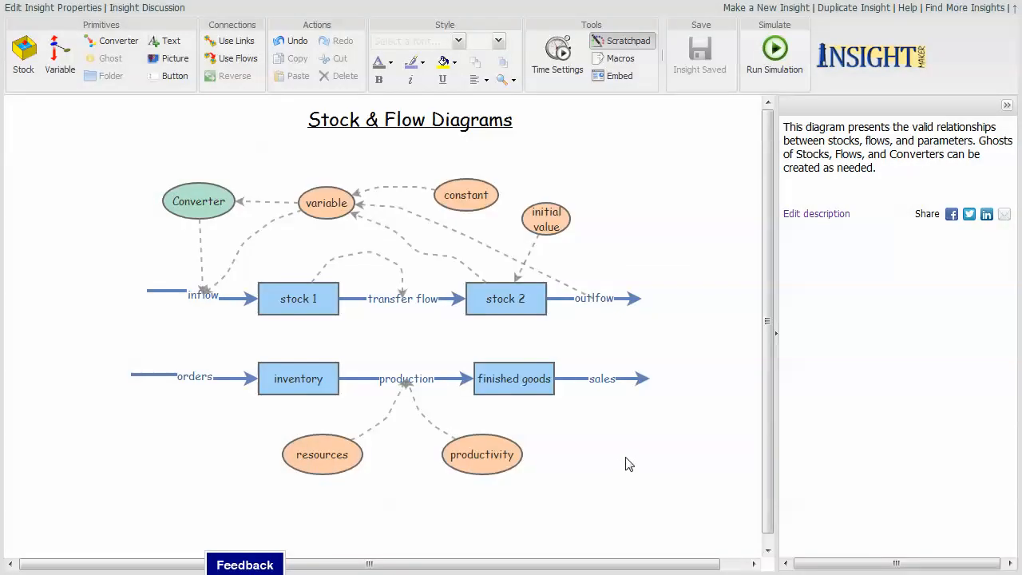
mouse_move(258, 230)
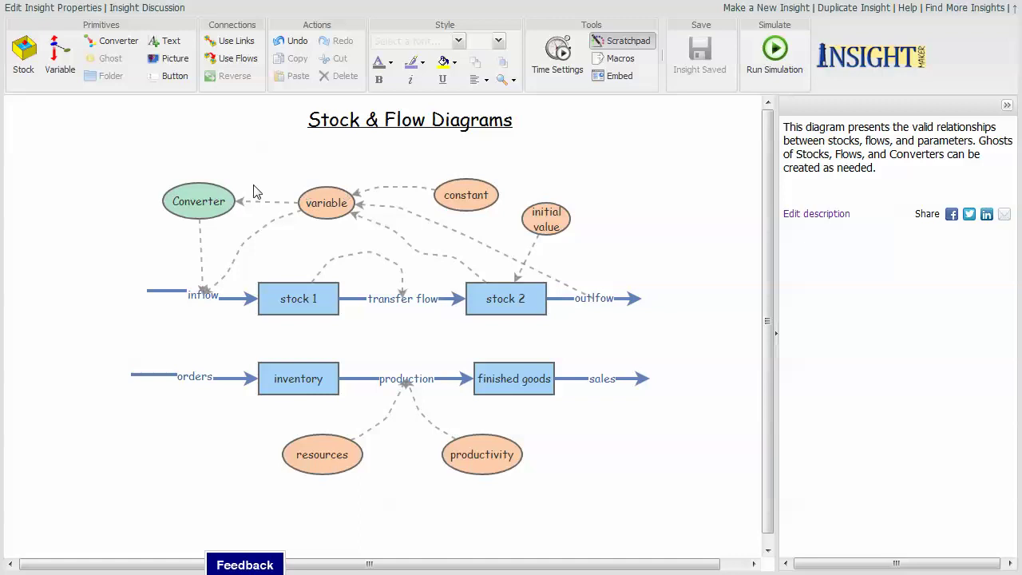
mouse_move(319, 172)
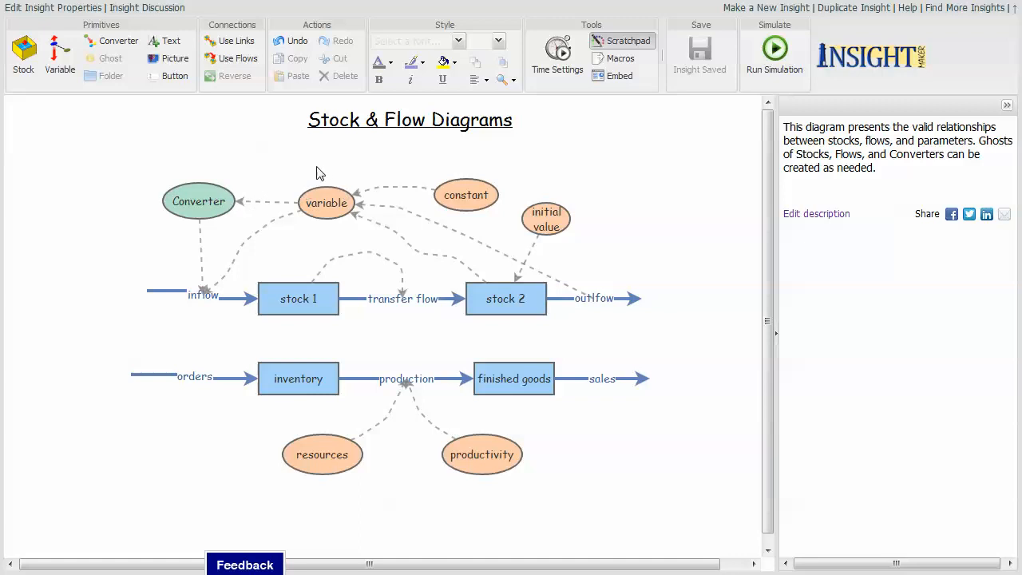
mouse_move(316, 176)
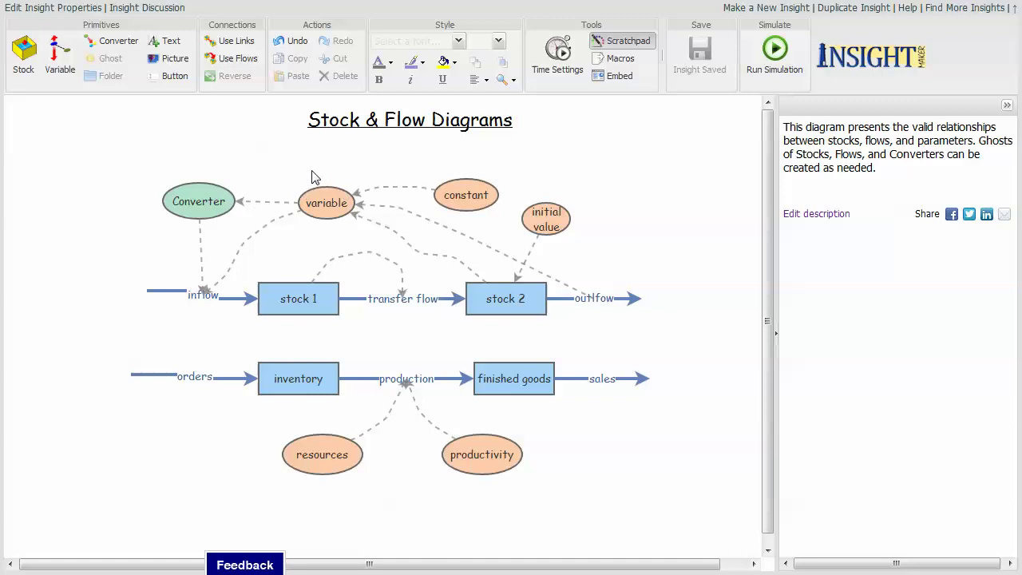
mouse_move(322, 174)
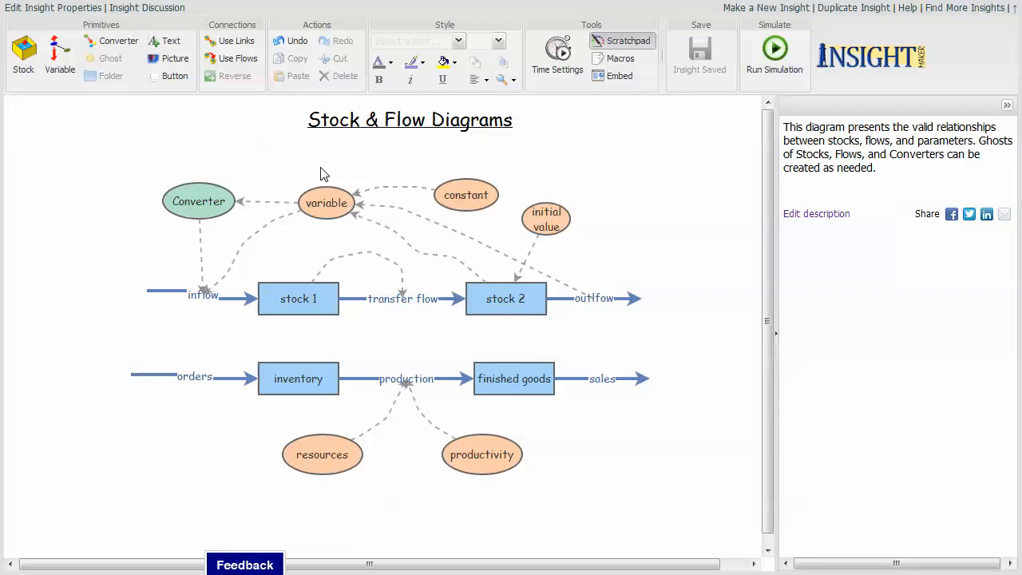
mouse_move(326, 206)
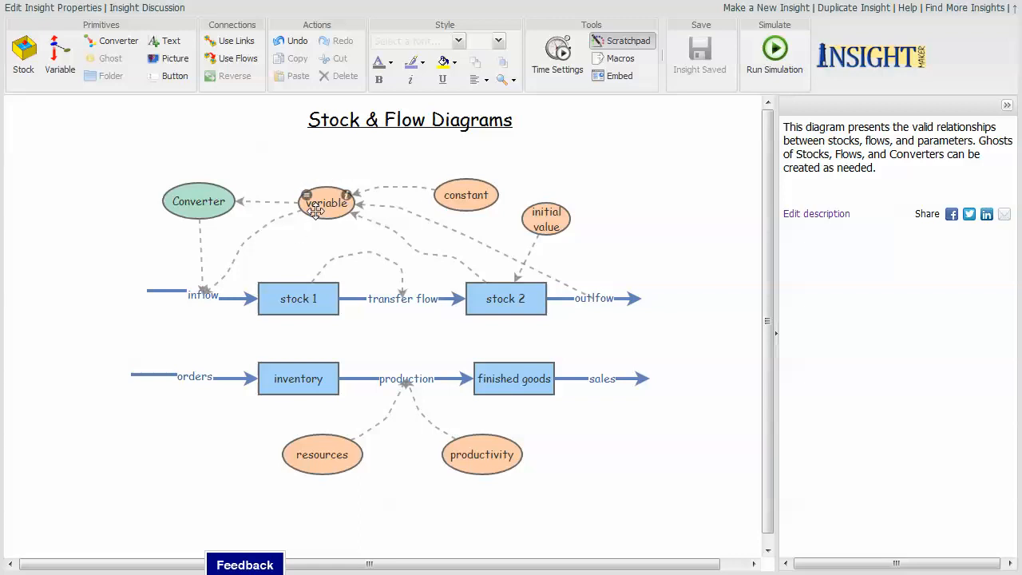
mouse_move(391, 246)
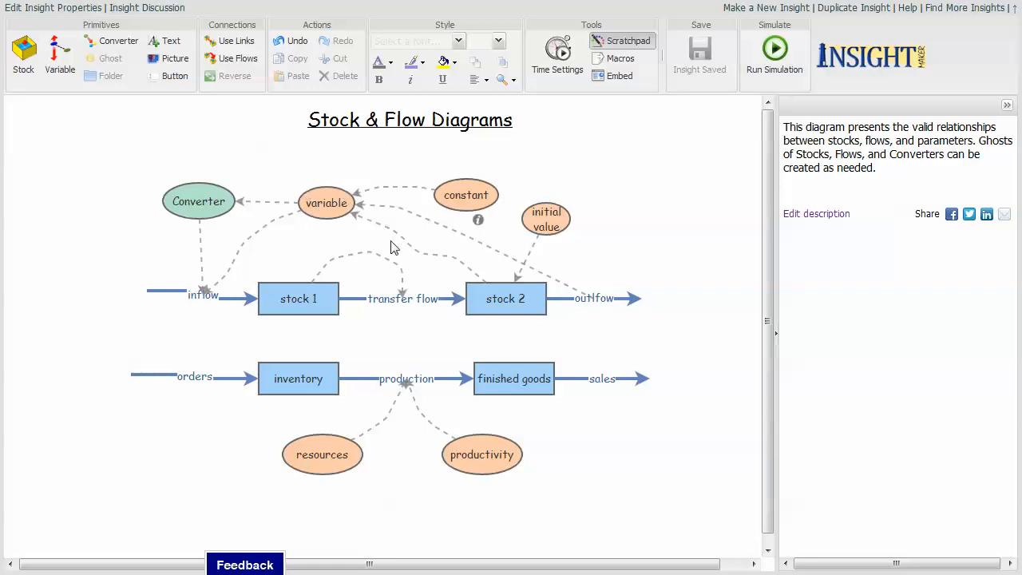
mouse_move(655, 185)
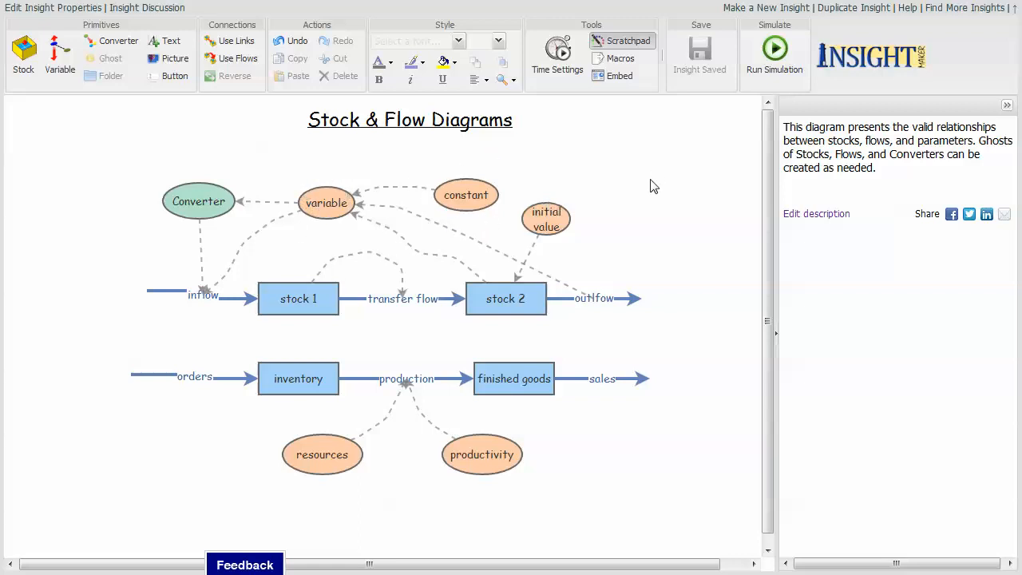
mouse_move(626, 224)
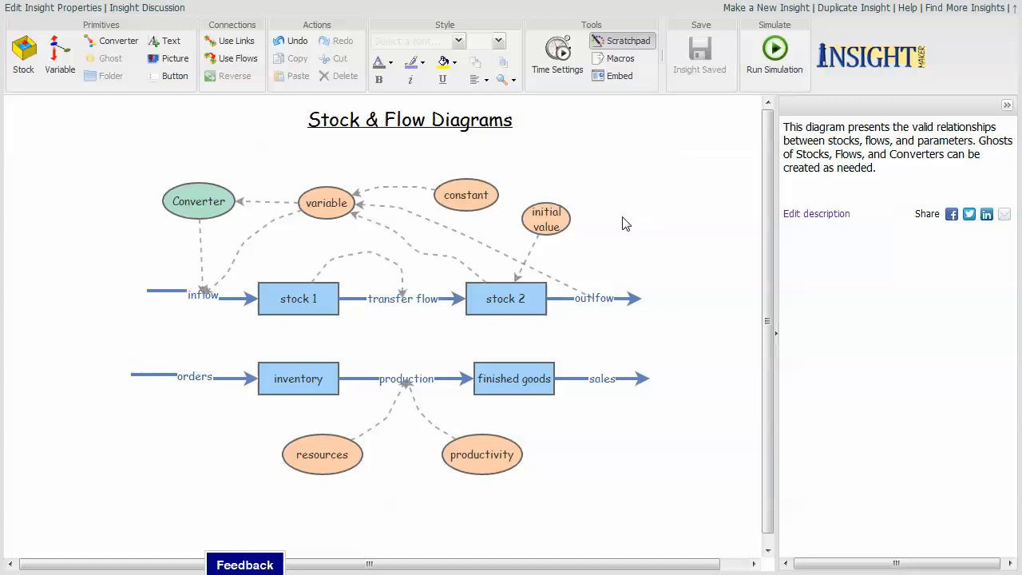
mouse_move(623, 232)
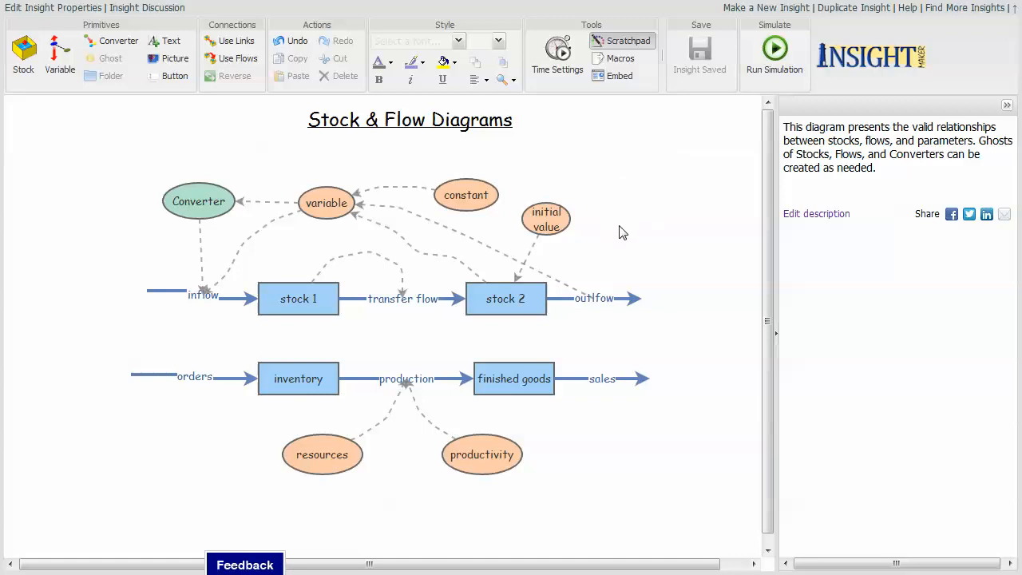
mouse_move(626, 232)
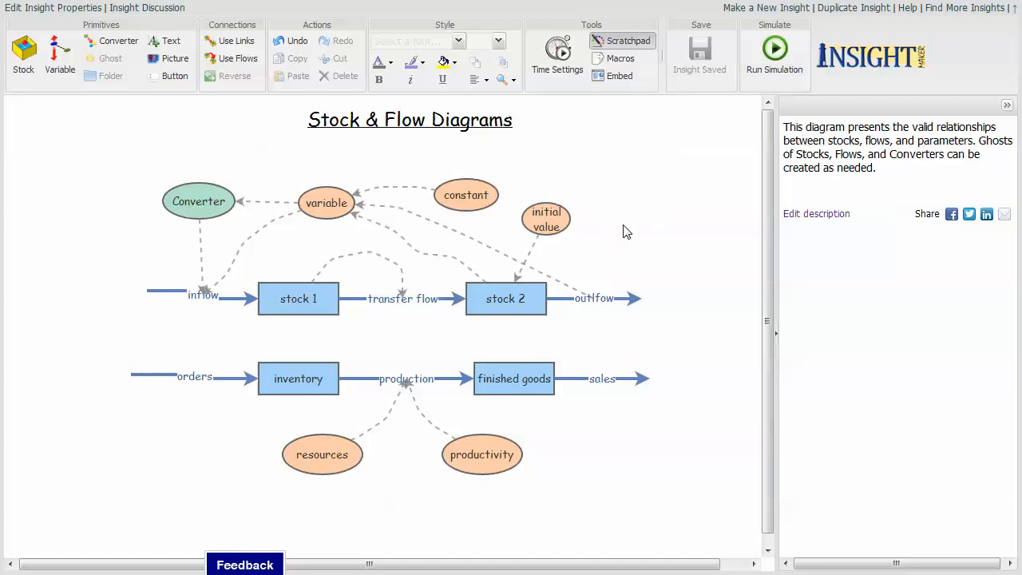
mouse_move(637, 233)
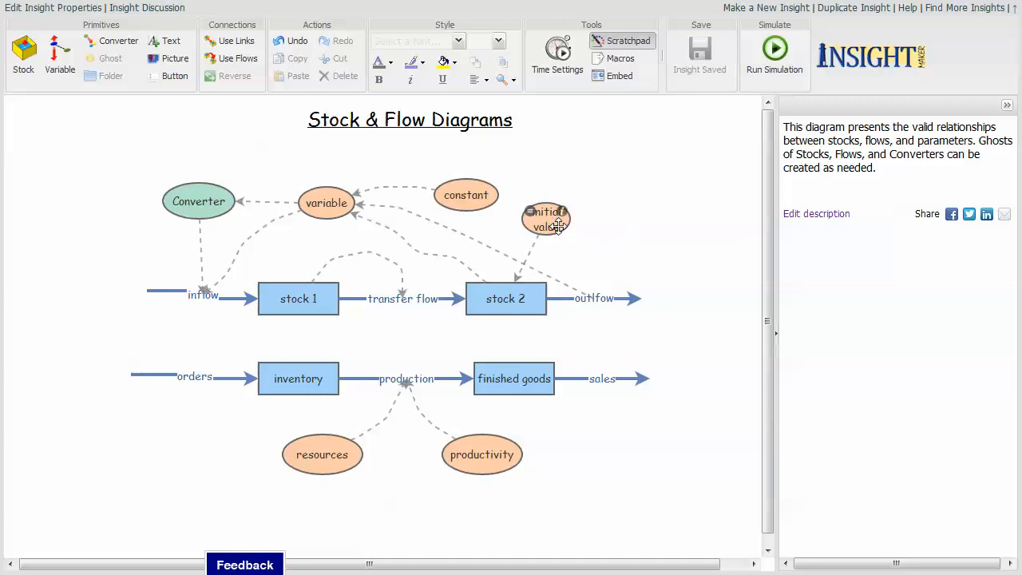
- Select the Converter ellipse to show its Linear interpolation and data points in the properties panel
left_click(198, 202)
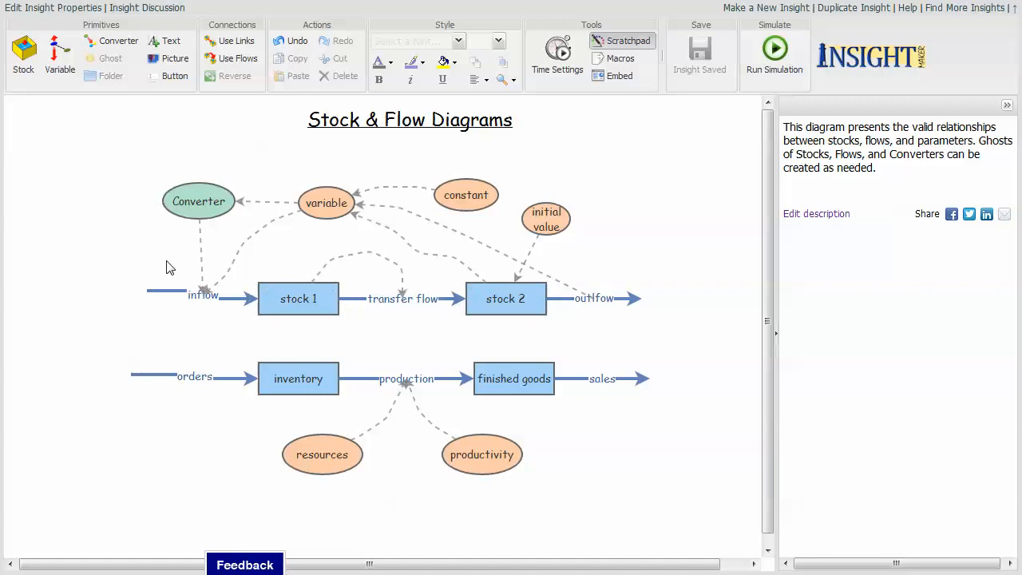
left_click(198, 201)
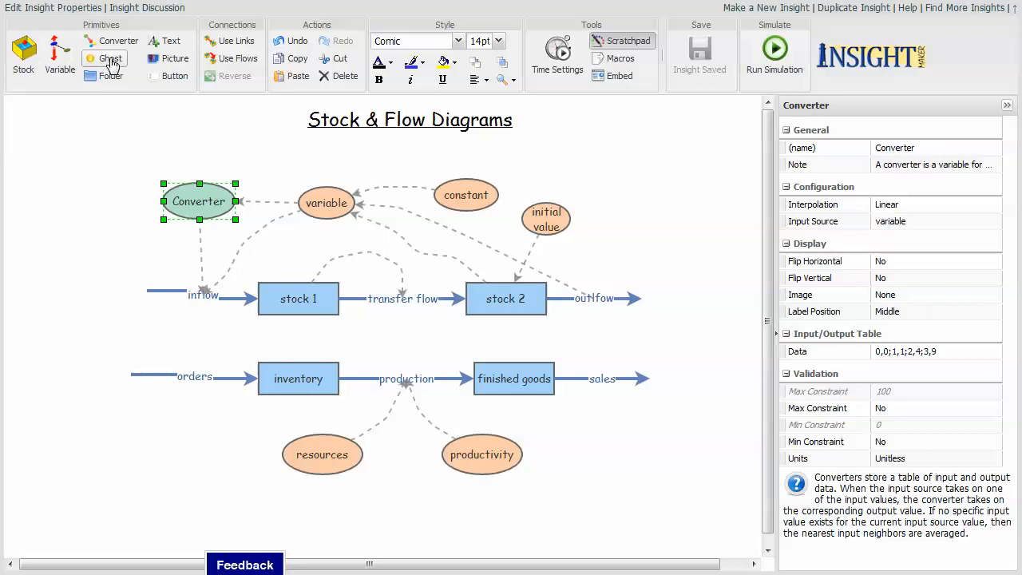
- Add a ghost of the Converter and place it at the upper right of the diagram
left_click(110, 57)
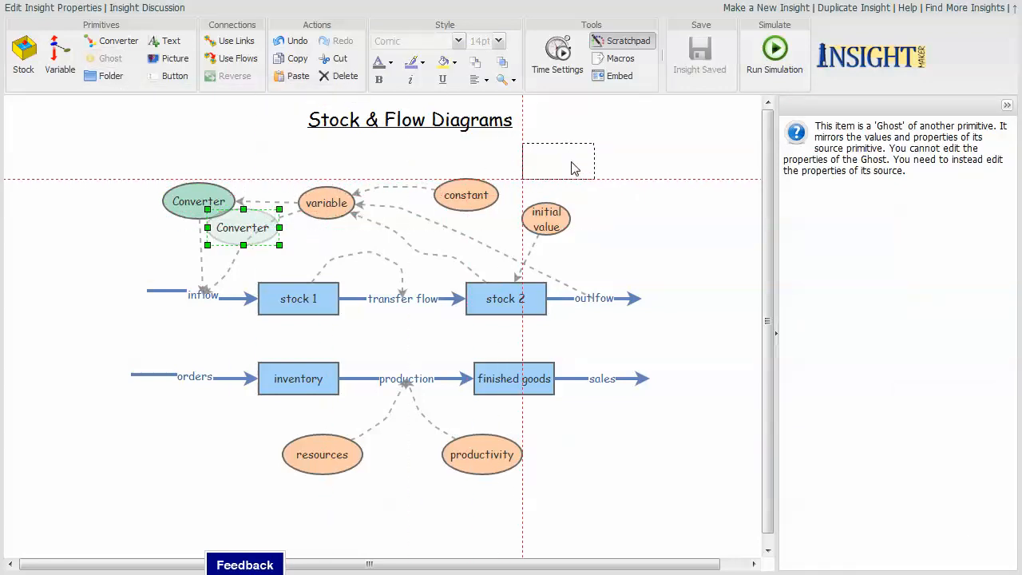
left_click_drag(242, 227, 591, 165)
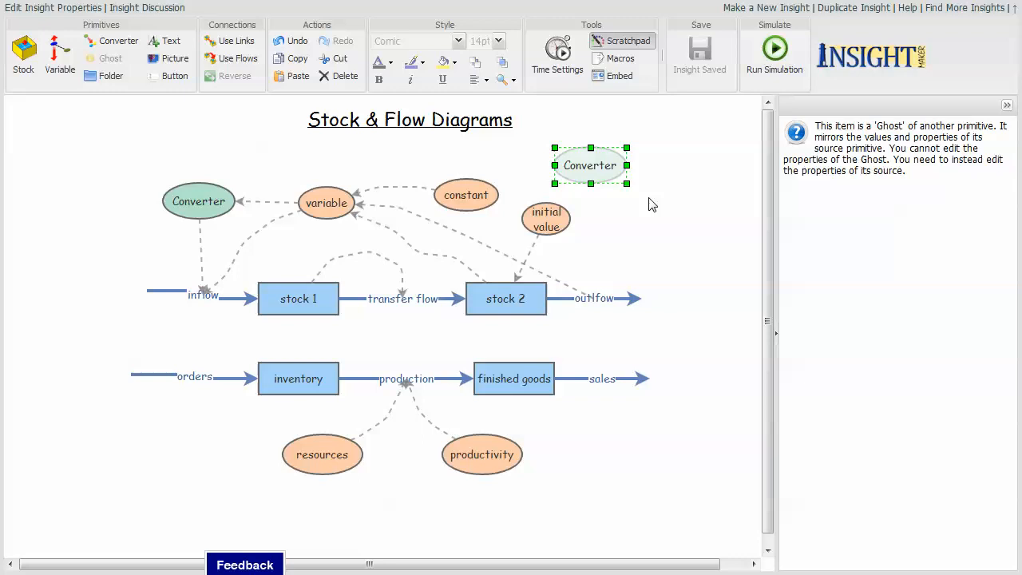
left_click(505, 298)
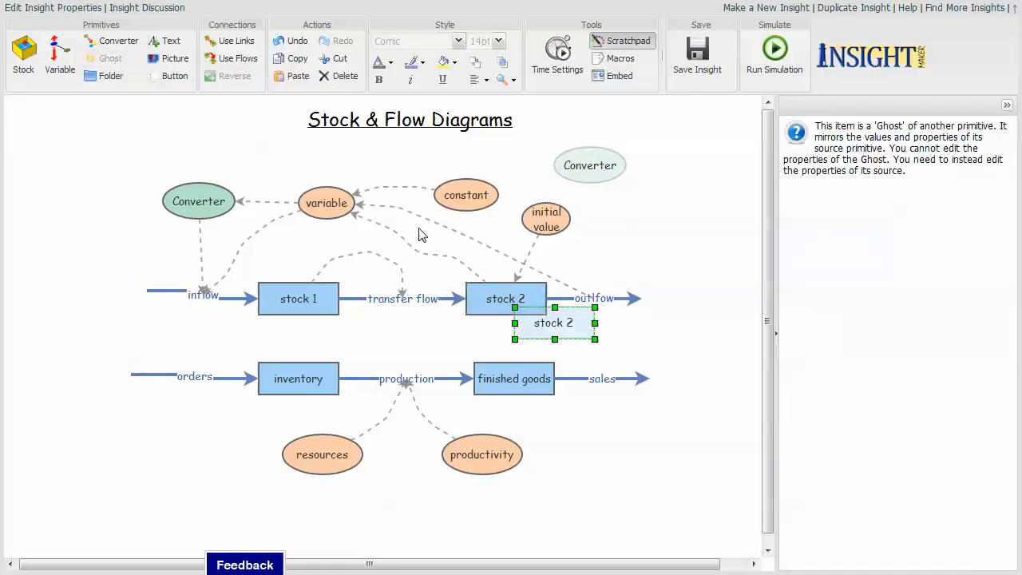
- Add a ghost of stock 2, place it at the bottom left and link it to resources
left_click(696, 55)
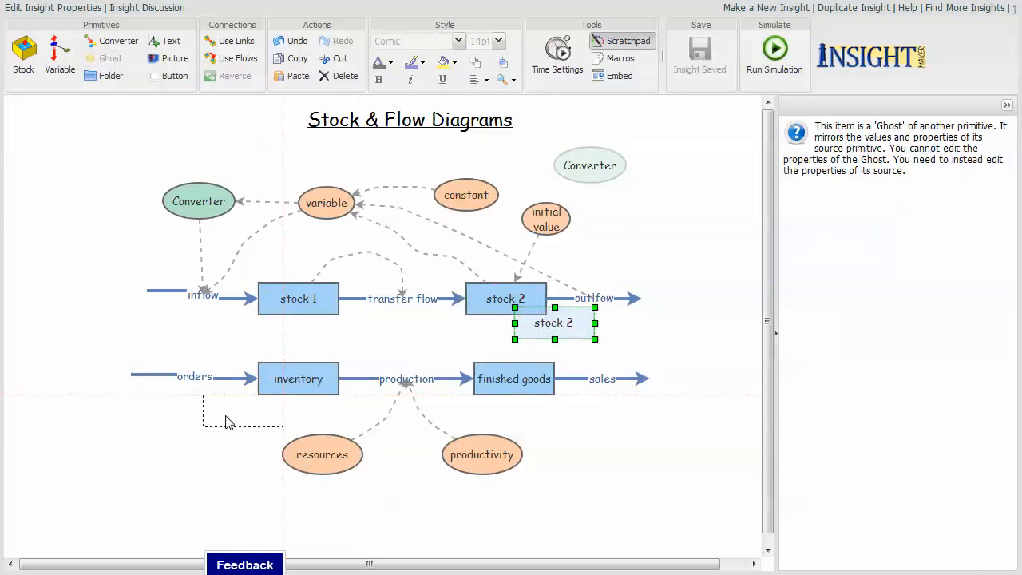
left_click_drag(553, 323, 178, 438)
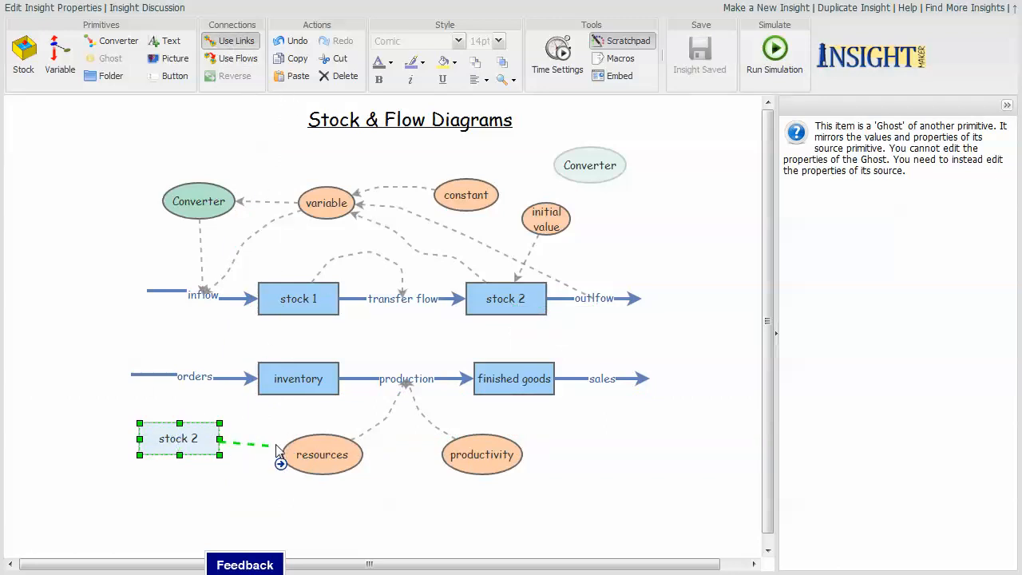
left_click(284, 450)
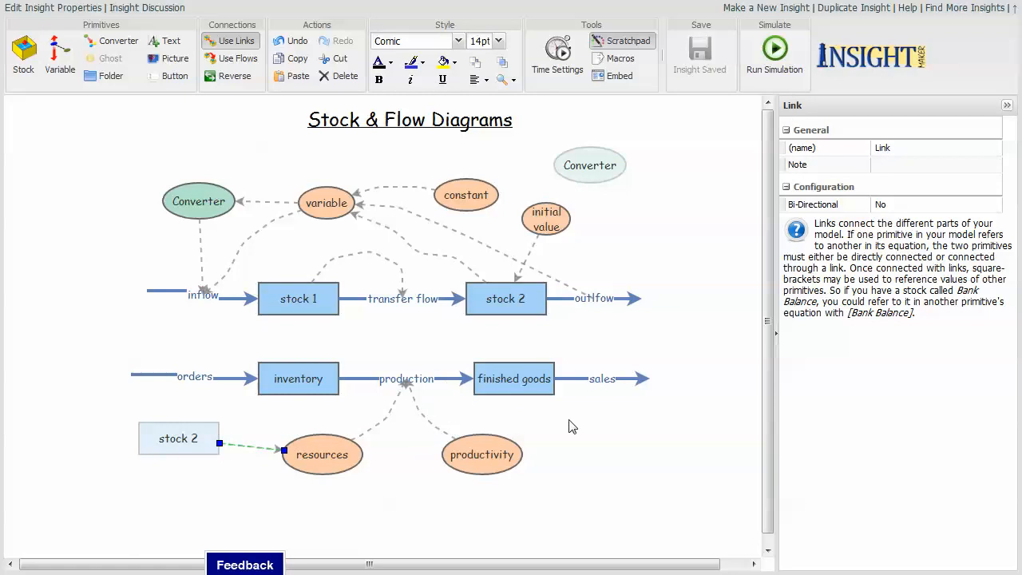
mouse_move(601, 438)
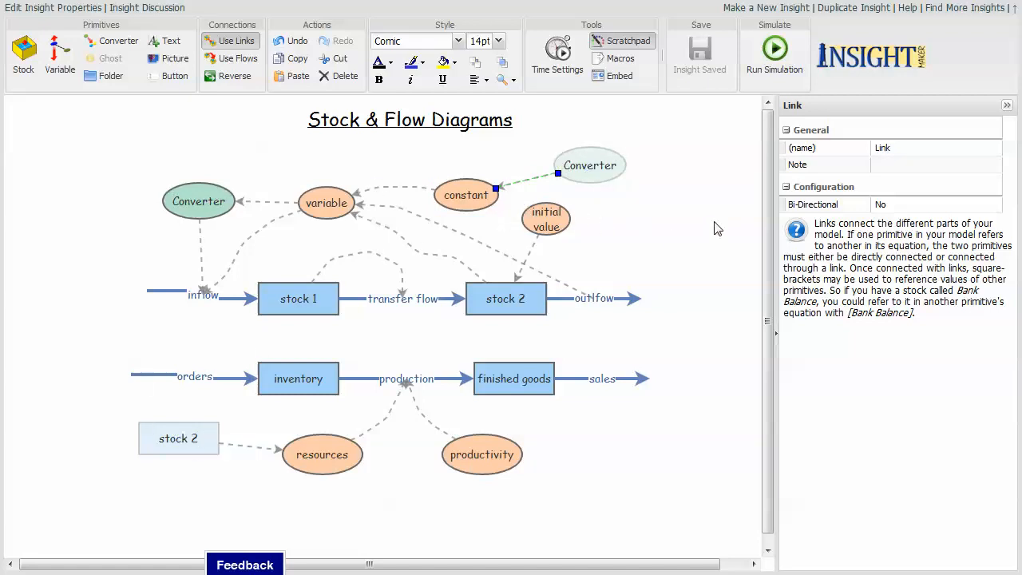
mouse_move(674, 227)
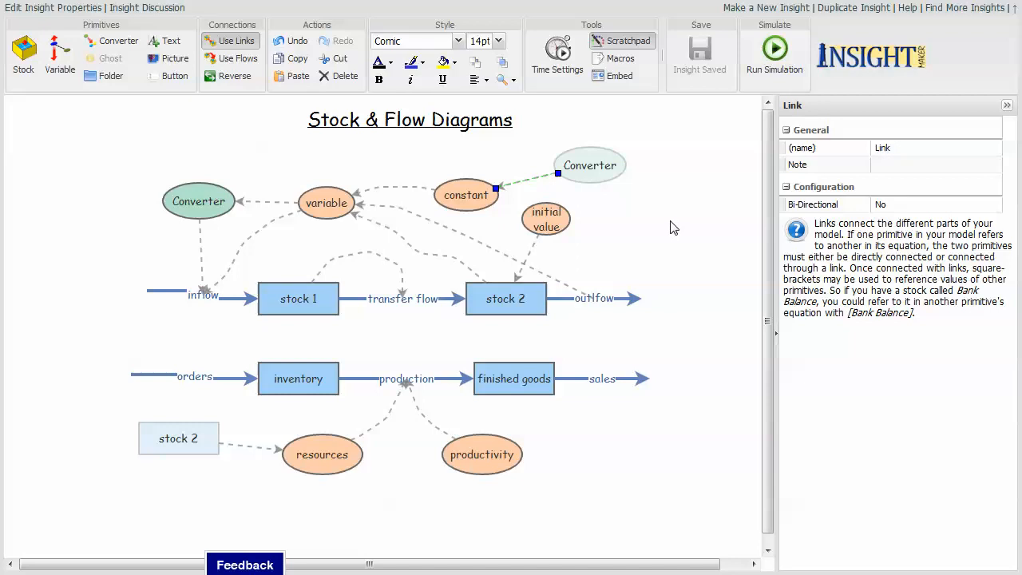
mouse_move(679, 224)
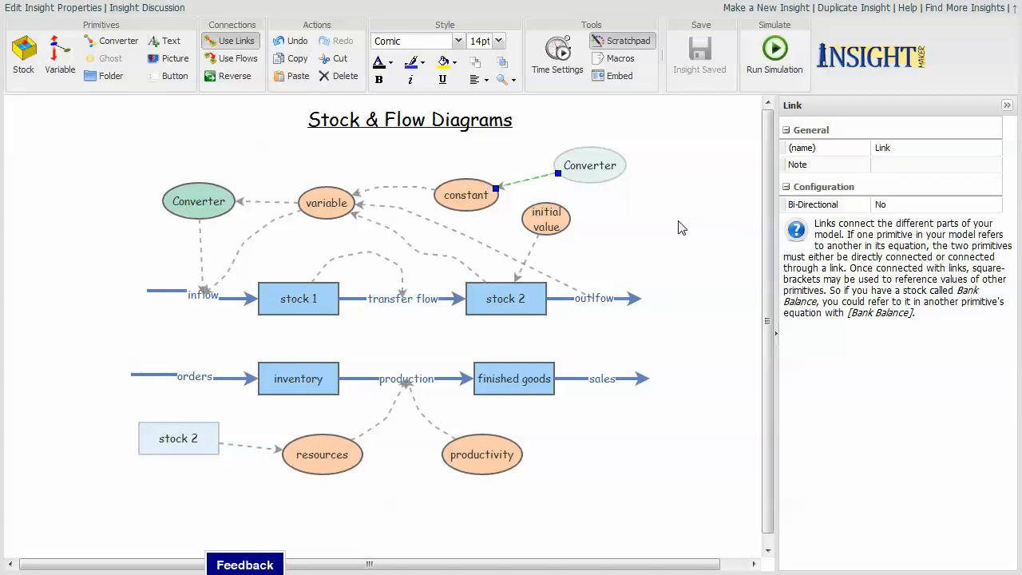
- Add a ghost of productivity placed just right of the original productivity variable
left_click(482, 454)
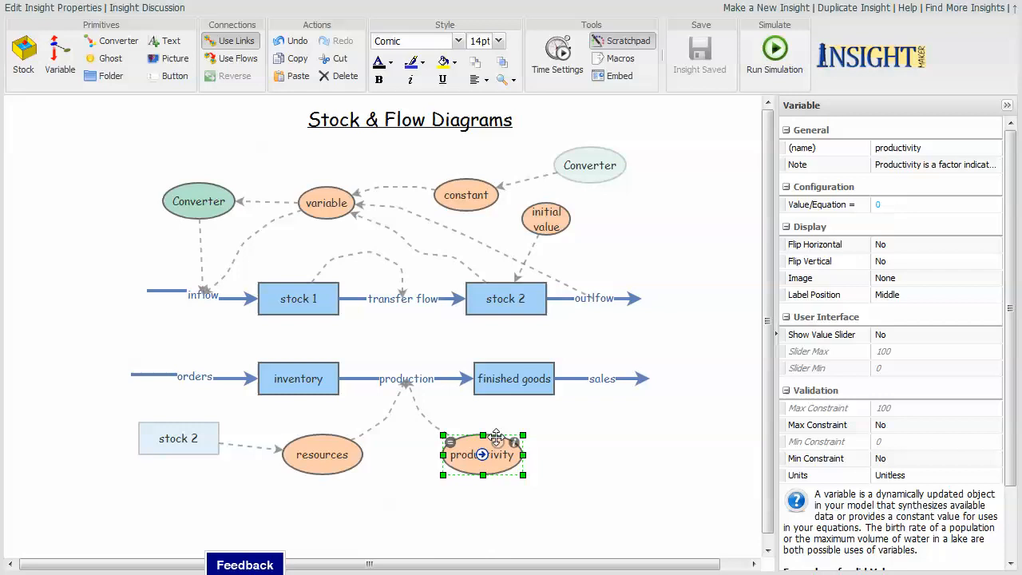
mouse_move(110, 57)
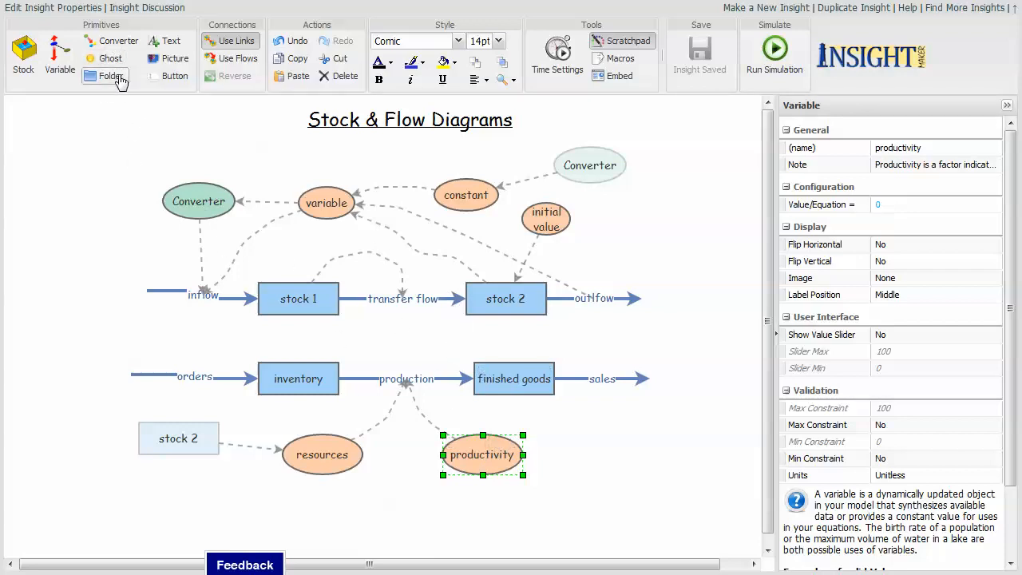
left_click(110, 58)
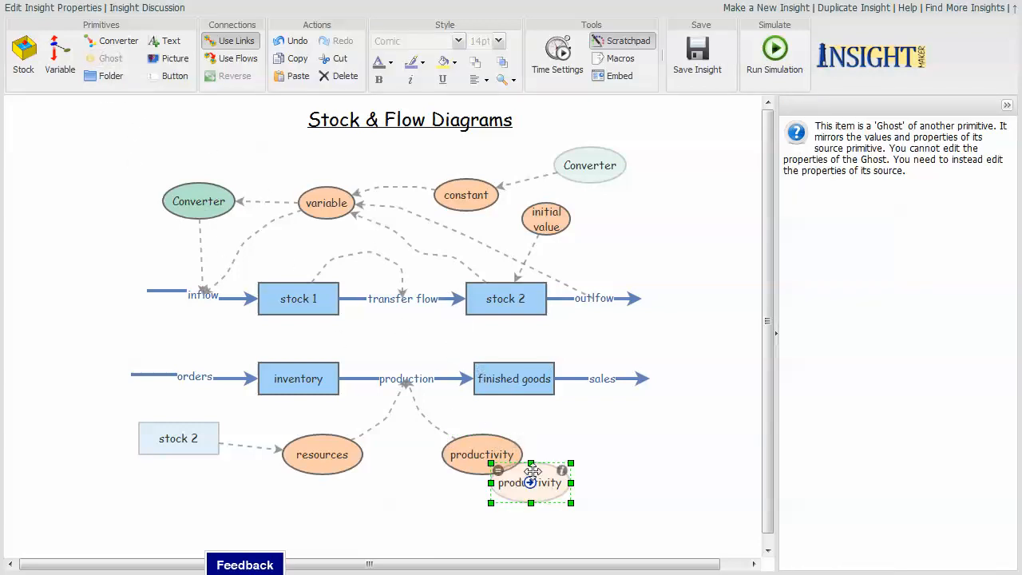
left_click_drag(530, 482, 600, 434)
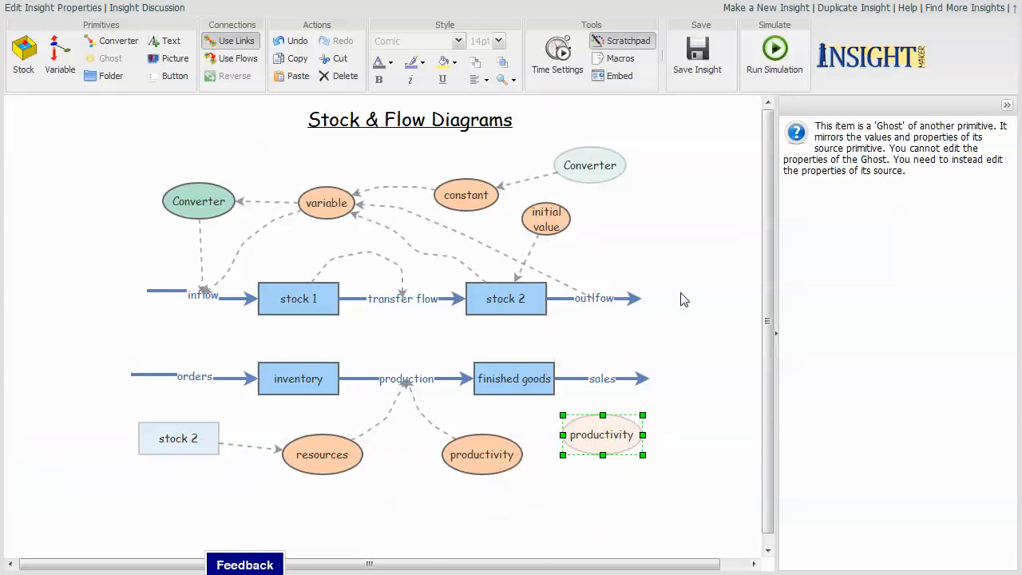
left_click(699, 56)
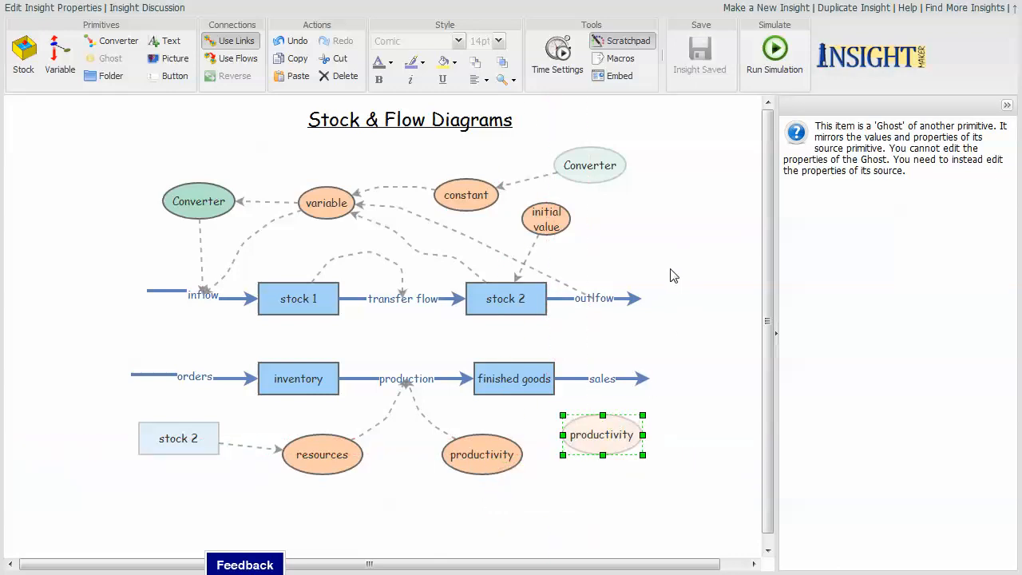
mouse_move(693, 258)
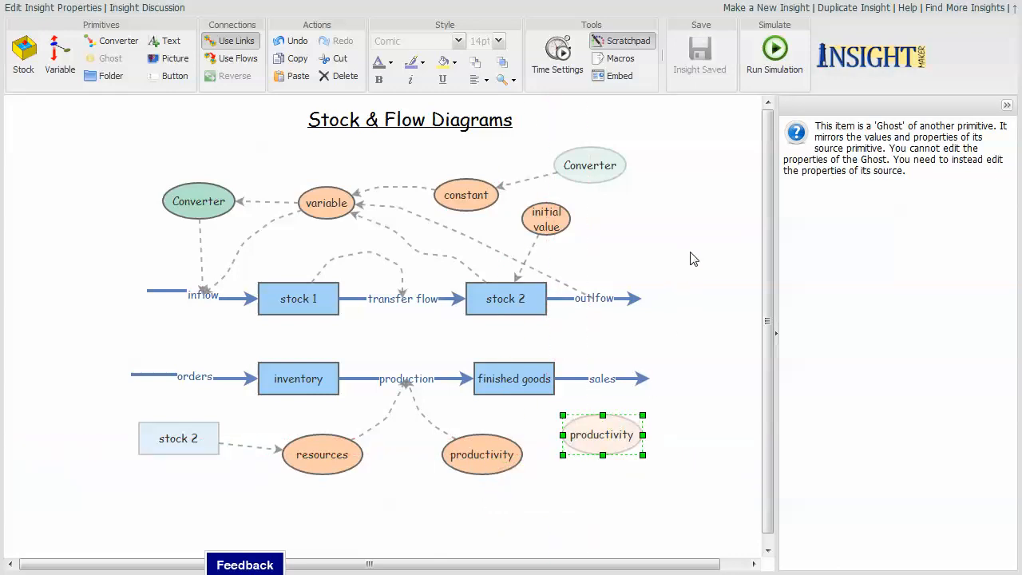
mouse_move(691, 268)
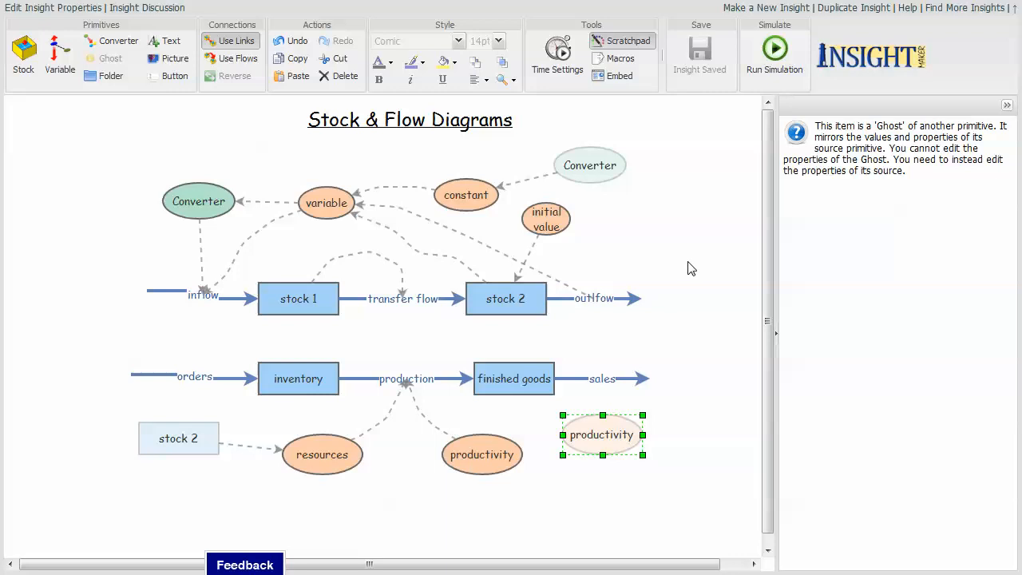
mouse_move(689, 253)
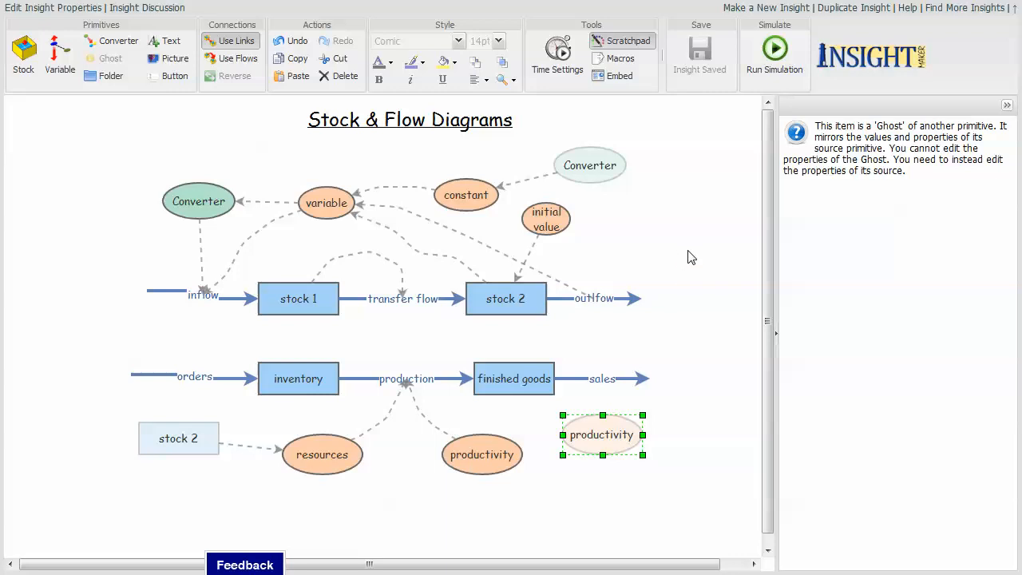
mouse_move(696, 262)
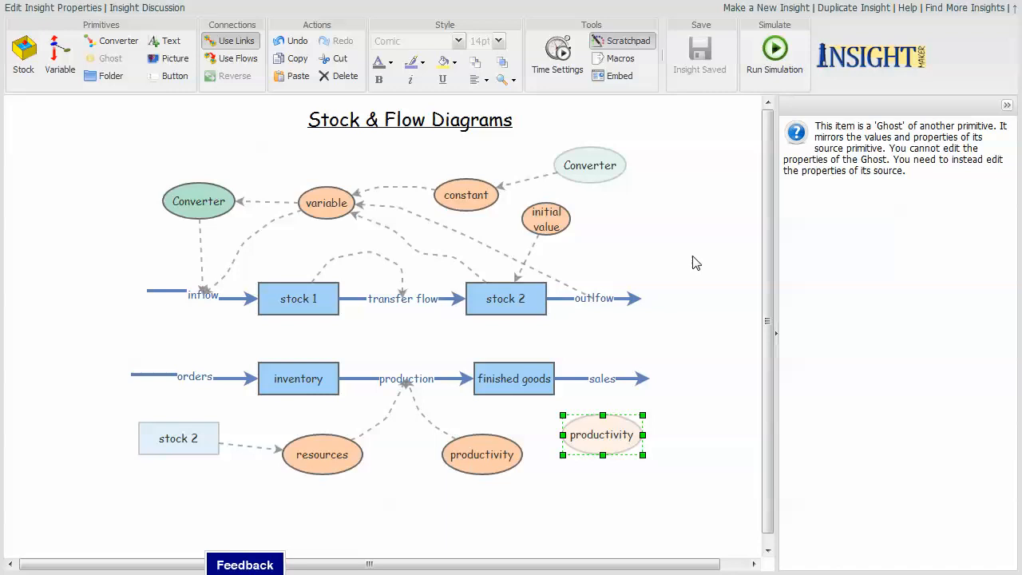
mouse_move(683, 289)
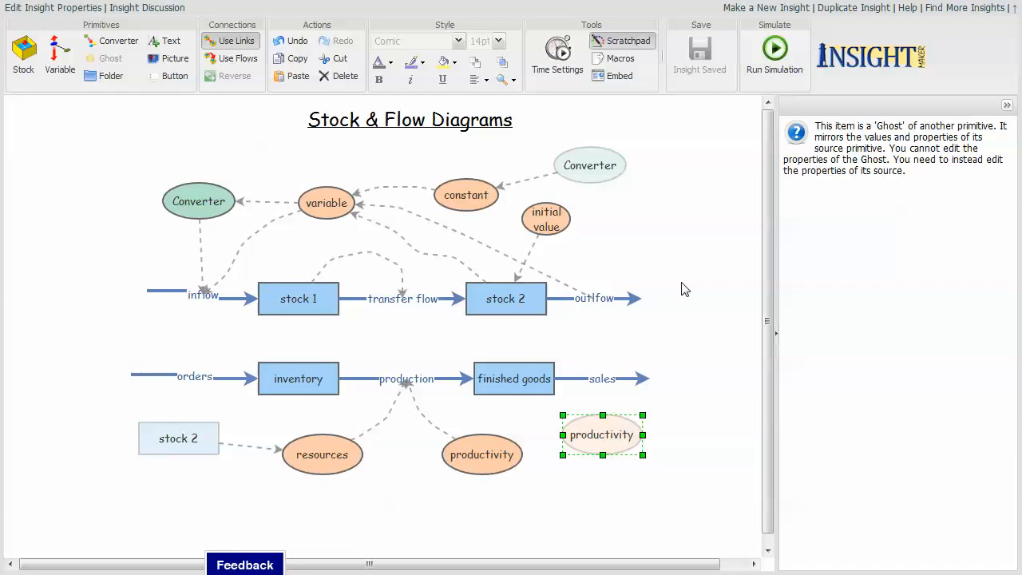
mouse_move(674, 268)
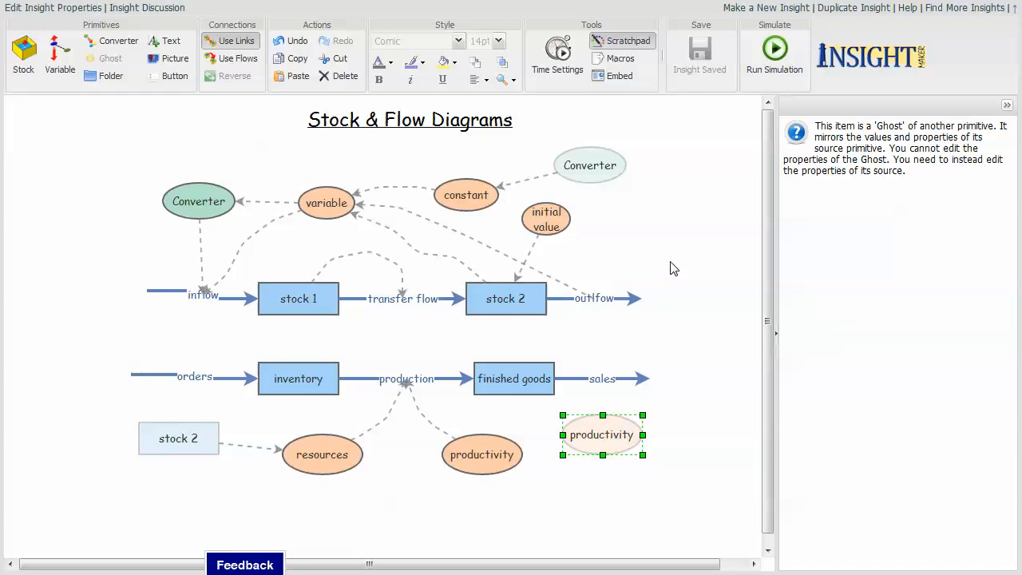
mouse_move(677, 278)
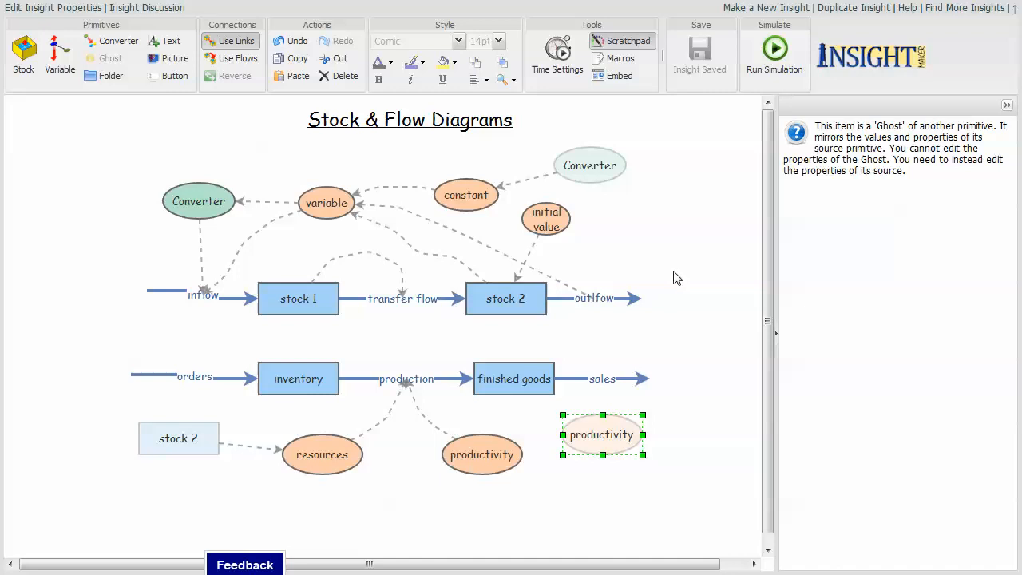
mouse_move(674, 271)
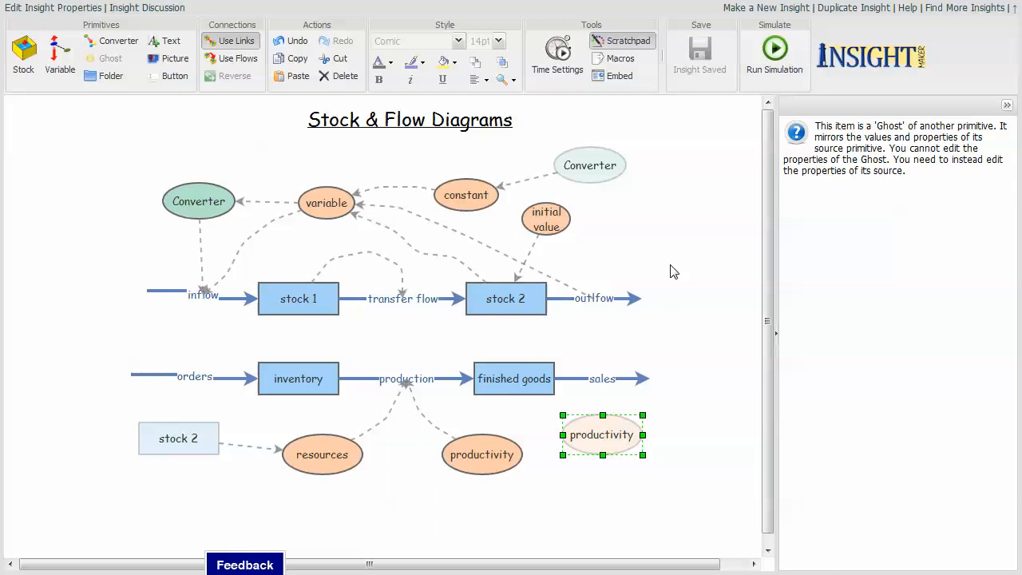
mouse_move(677, 272)
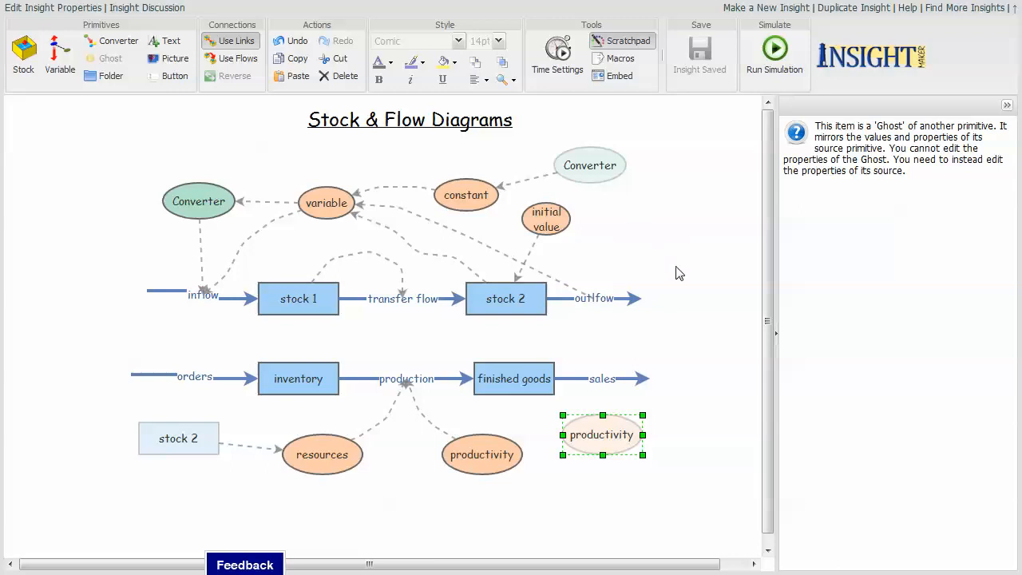
mouse_move(673, 275)
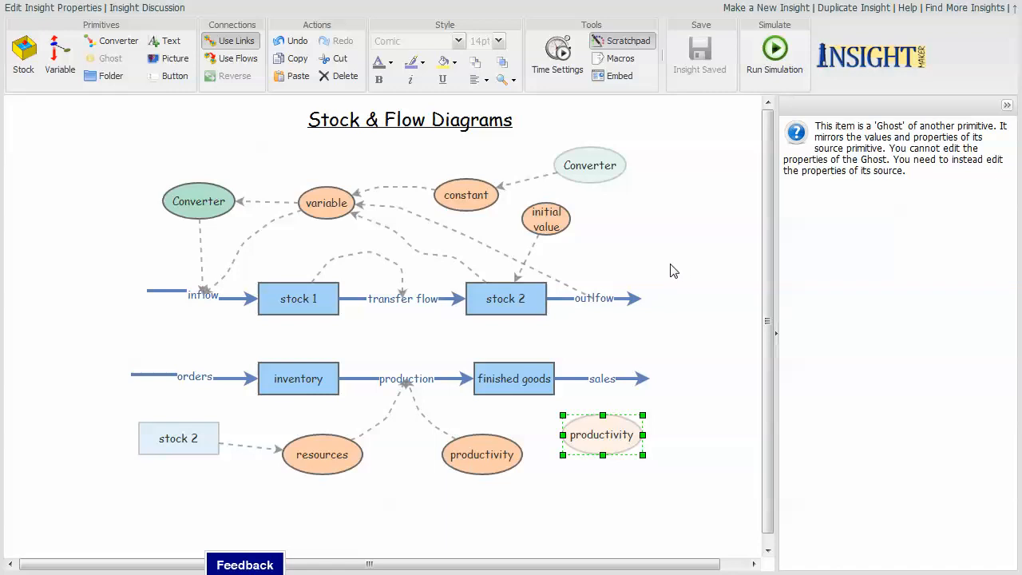
mouse_move(645, 272)
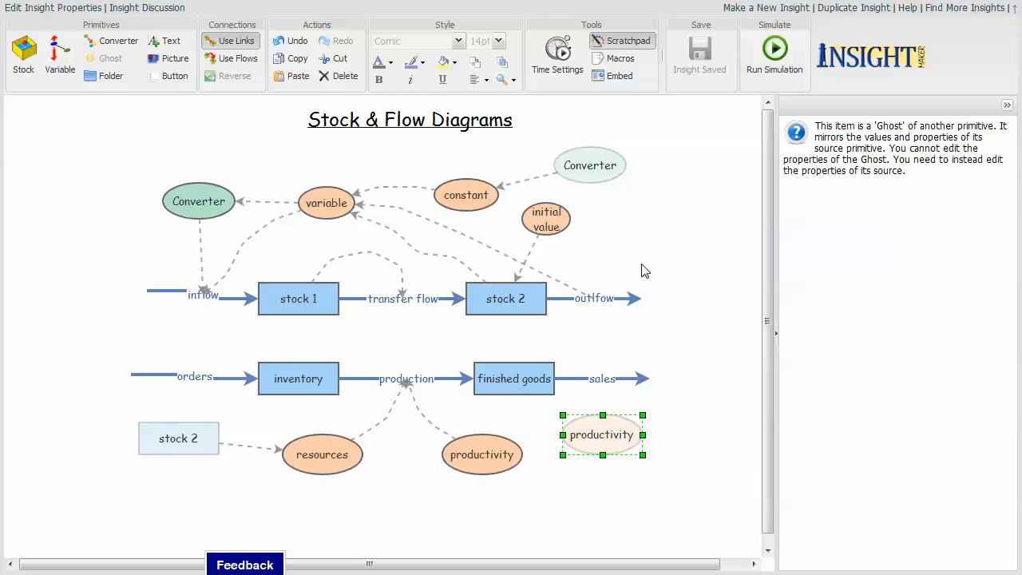
mouse_move(686, 205)
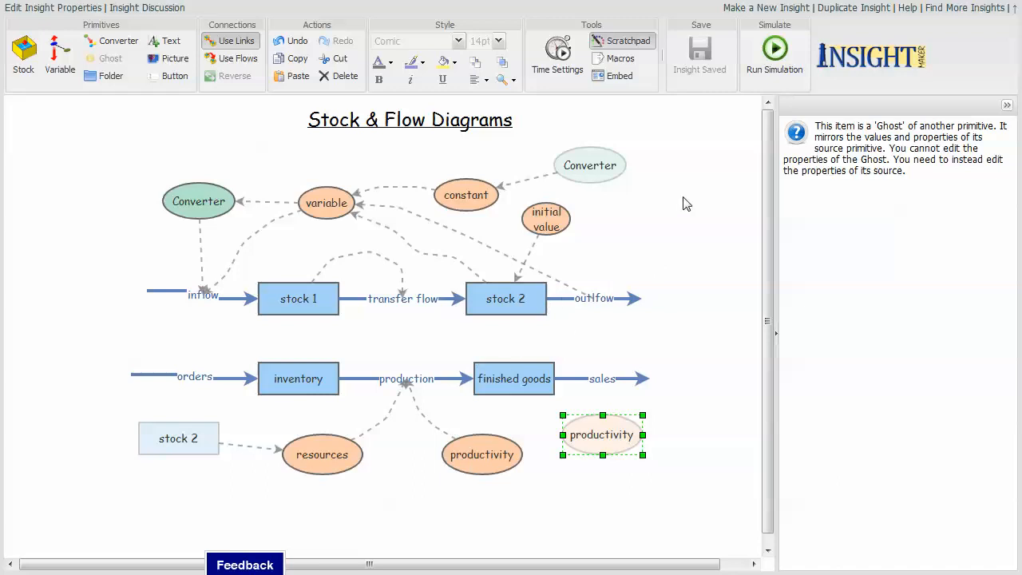
mouse_move(648, 241)
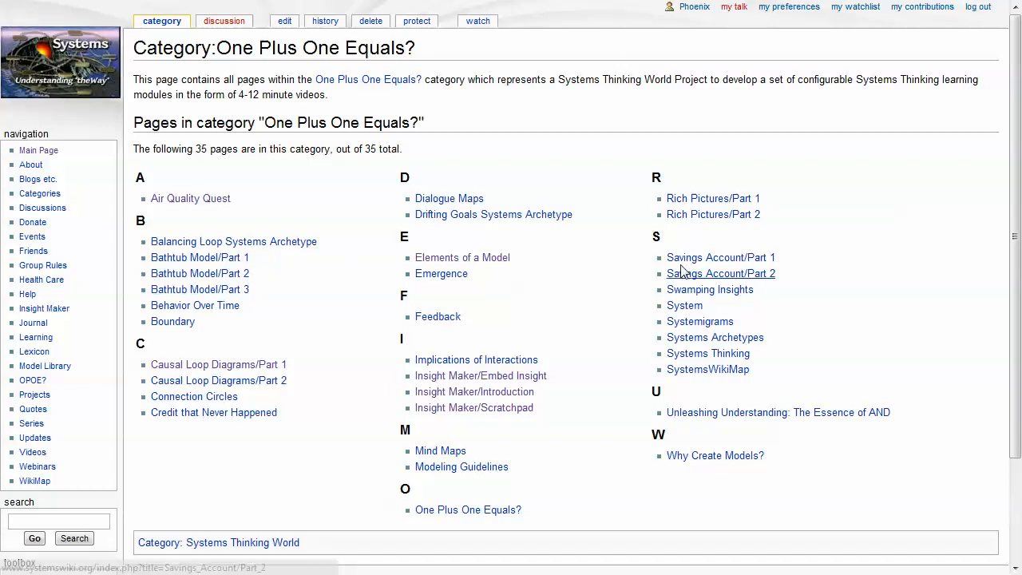
mouse_move(809, 249)
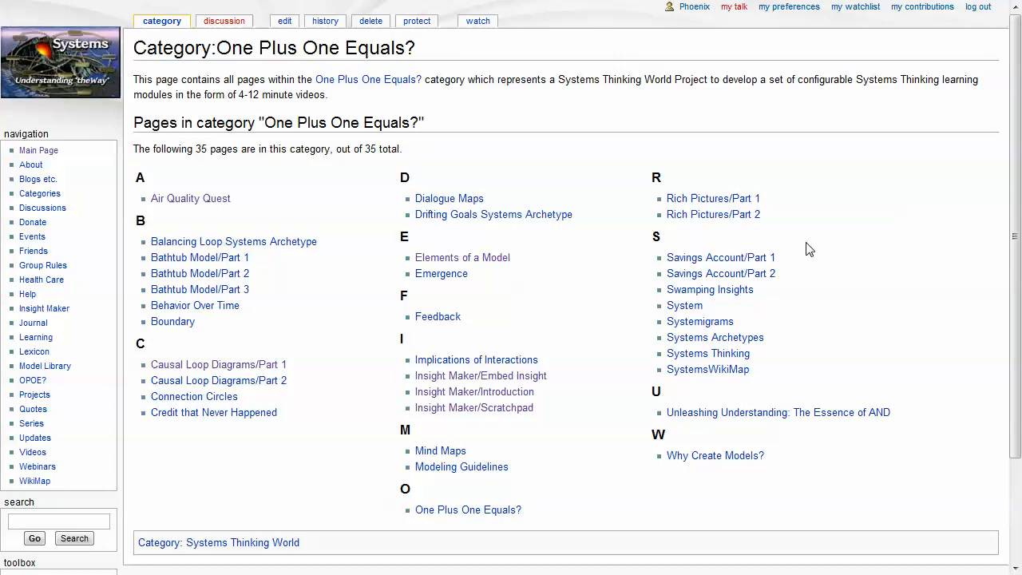
mouse_move(335, 278)
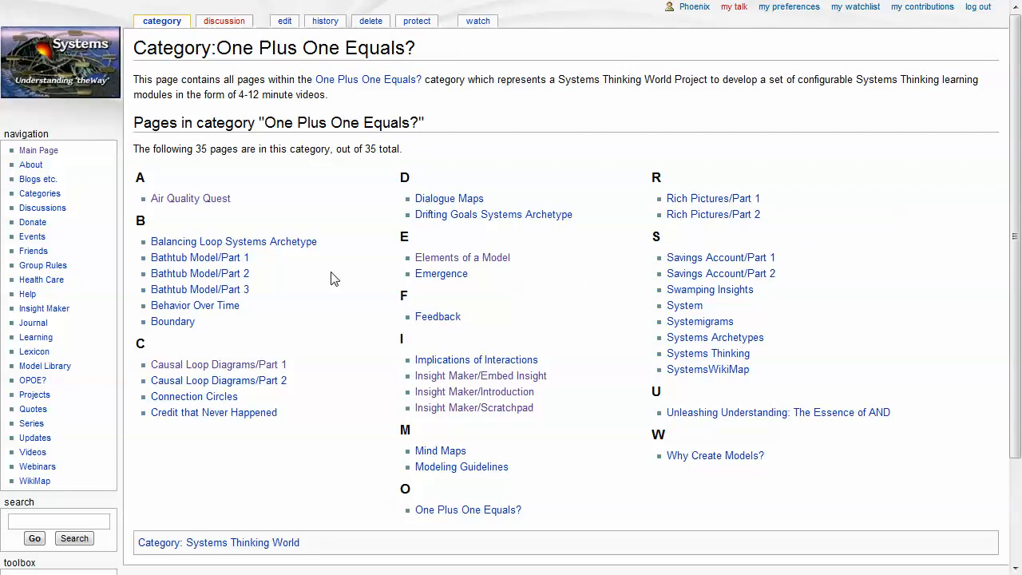
mouse_move(249, 284)
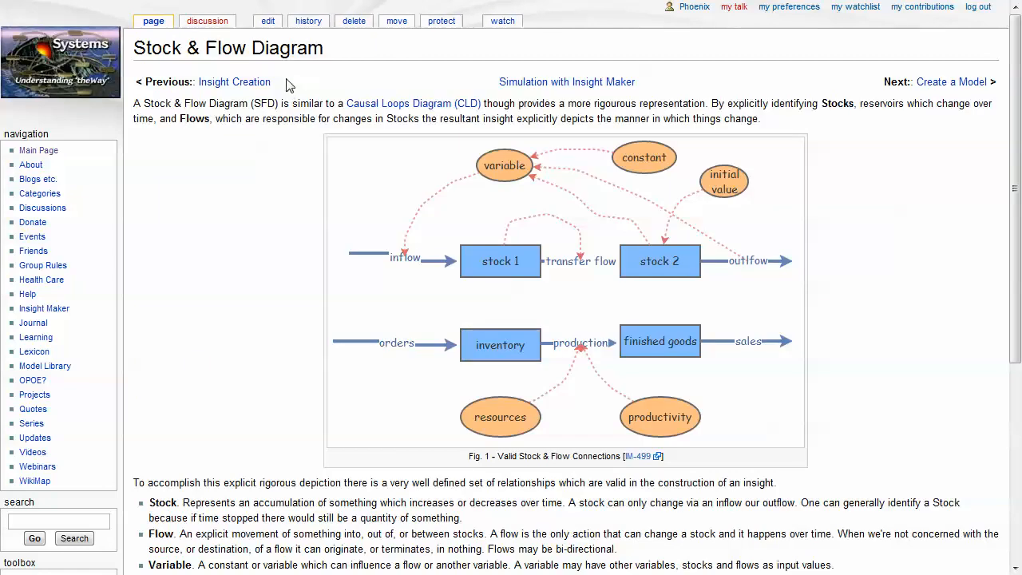
mouse_move(364, 70)
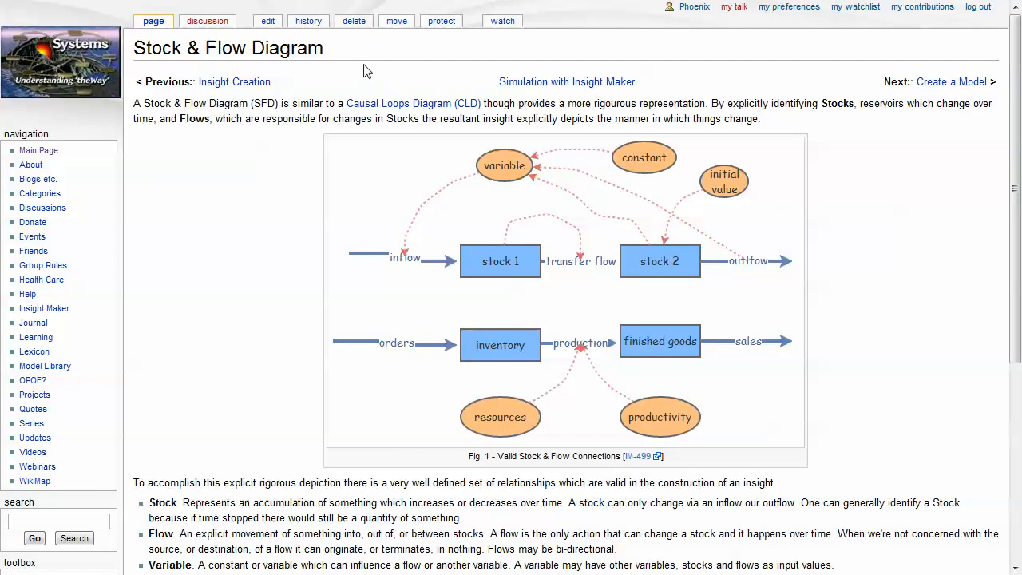
mouse_move(360, 73)
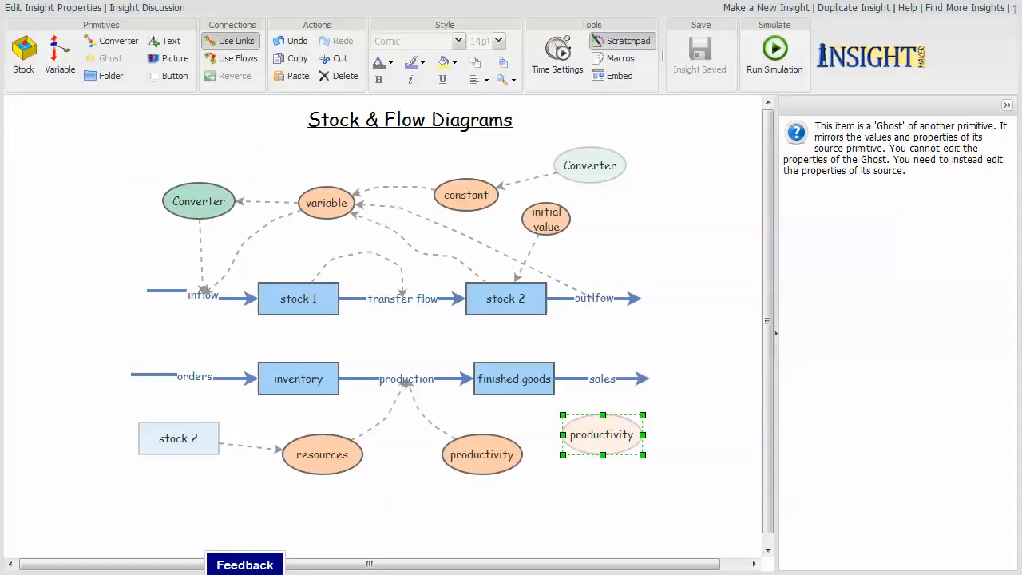
mouse_move(708, 249)
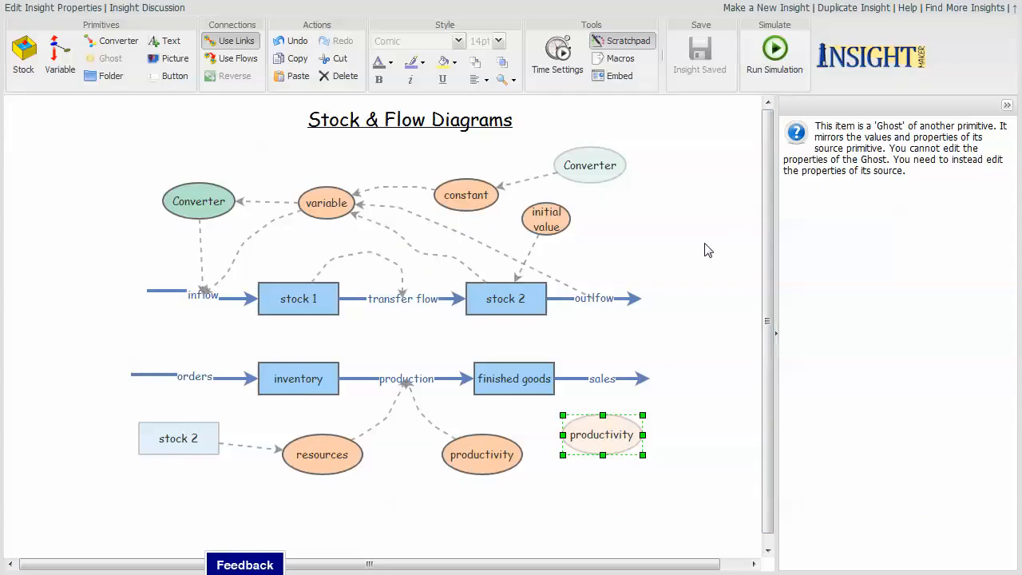